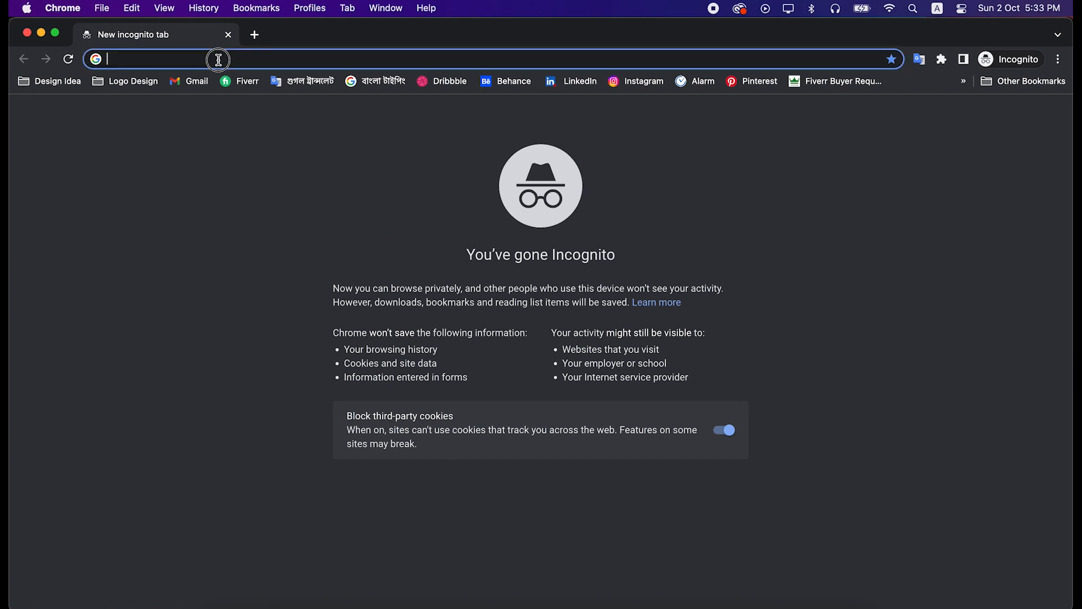
Search Google for eagle images and switch to the Images results
type("Eagle logo company")
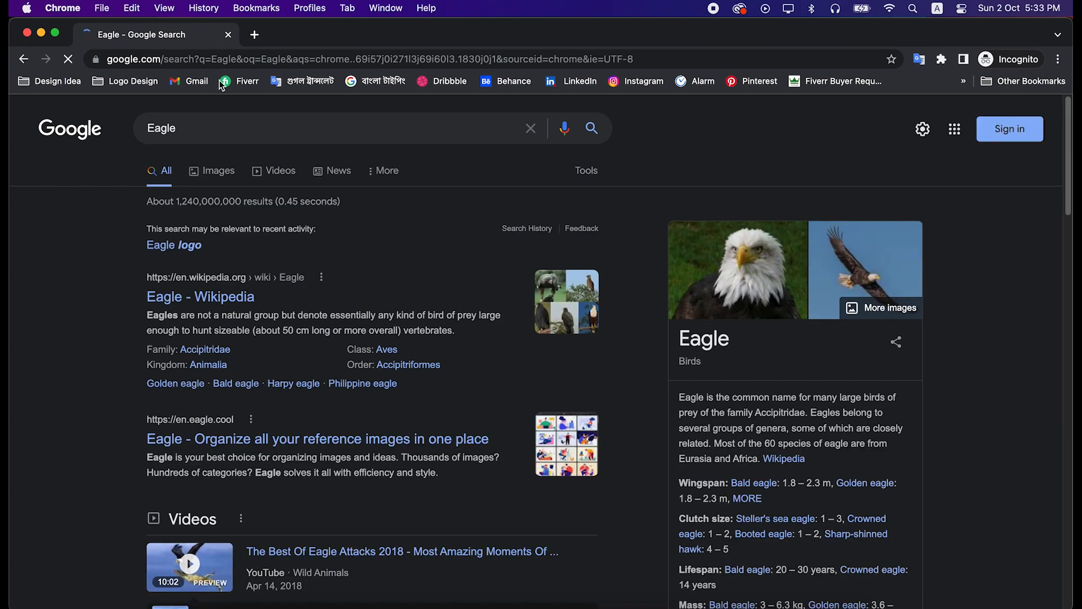
left_click(220, 170)
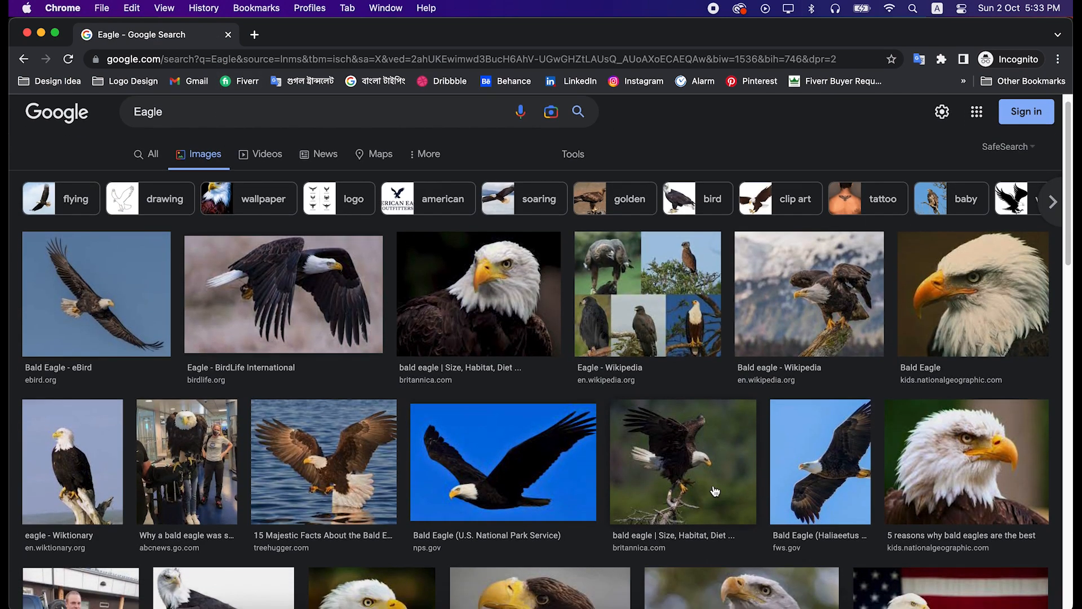
Scroll down through the eagle image results for inspiration
scroll("down", 3)
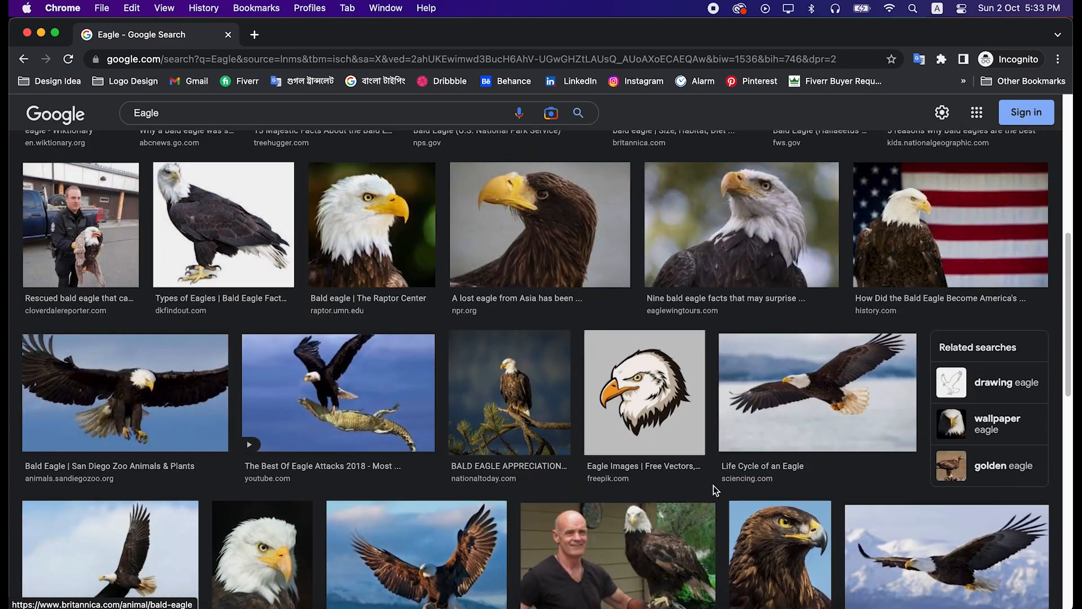
scroll("down", 3)
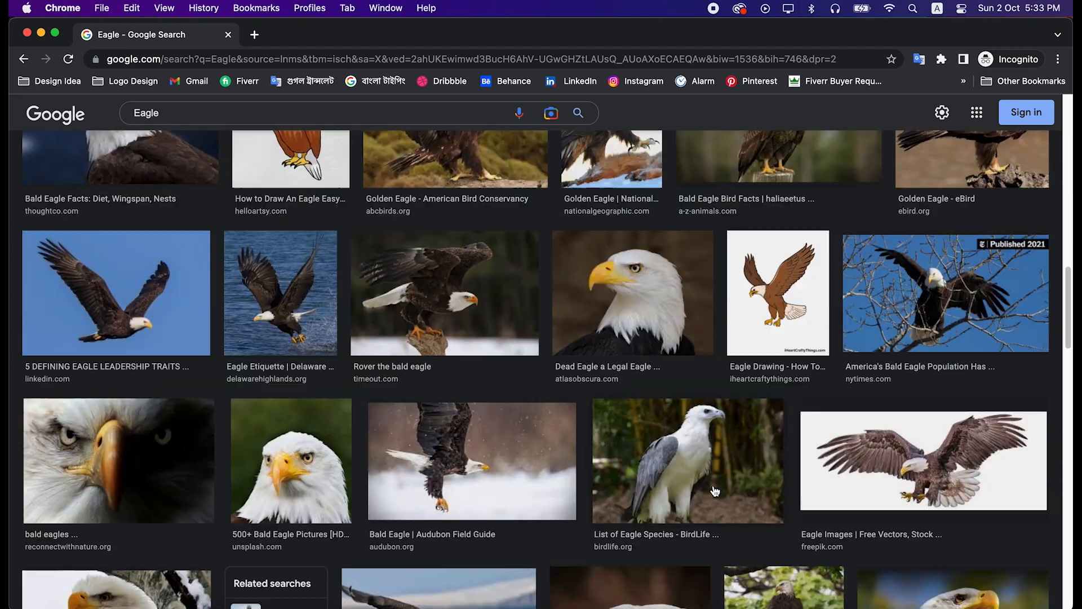
scroll("down", 3)
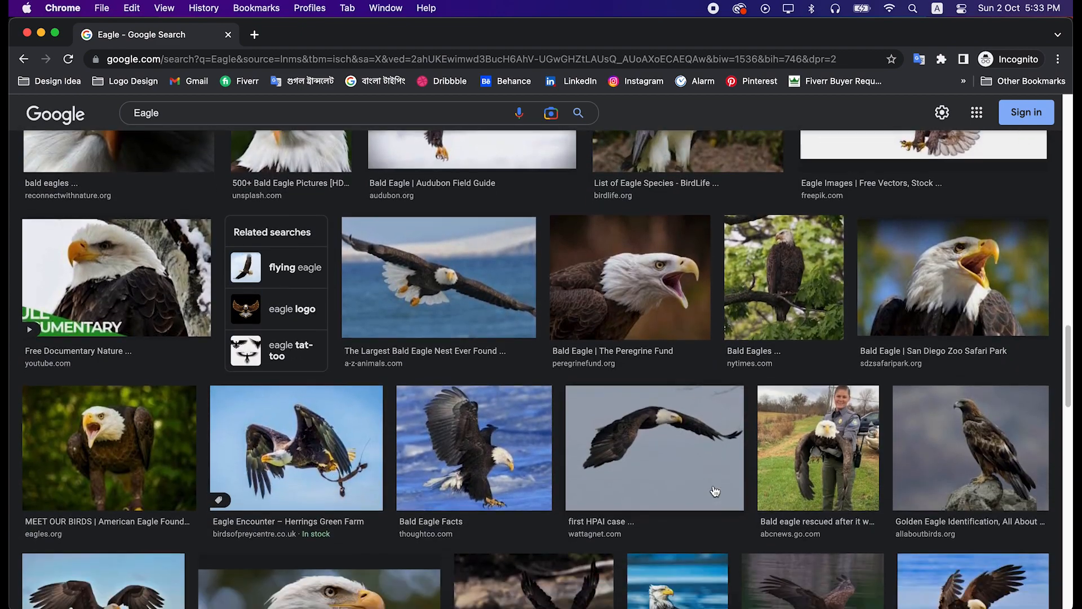
scroll("down", 3)
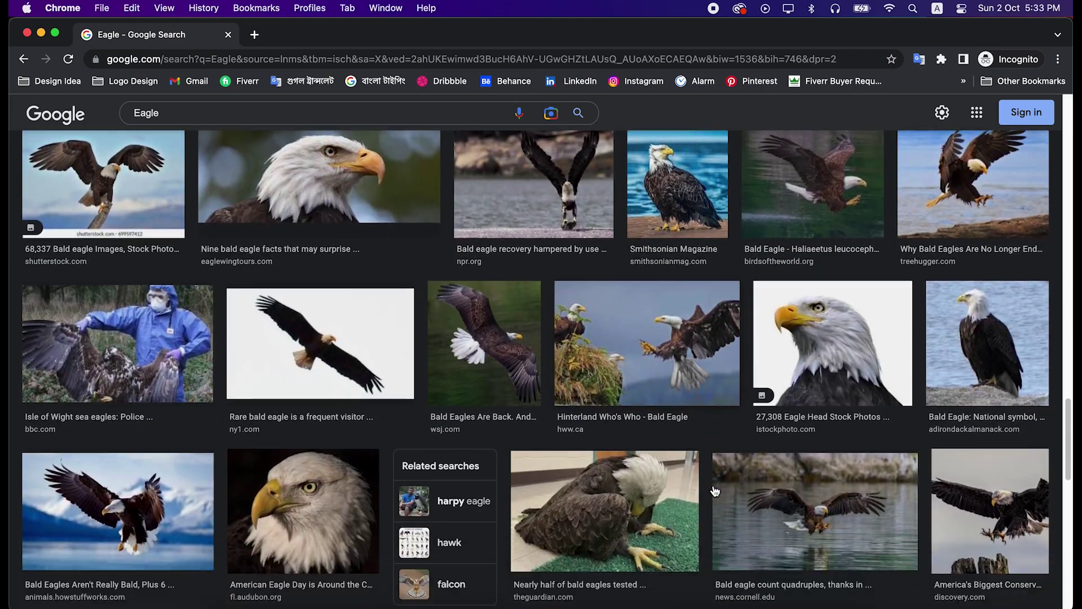
scroll("down", 3)
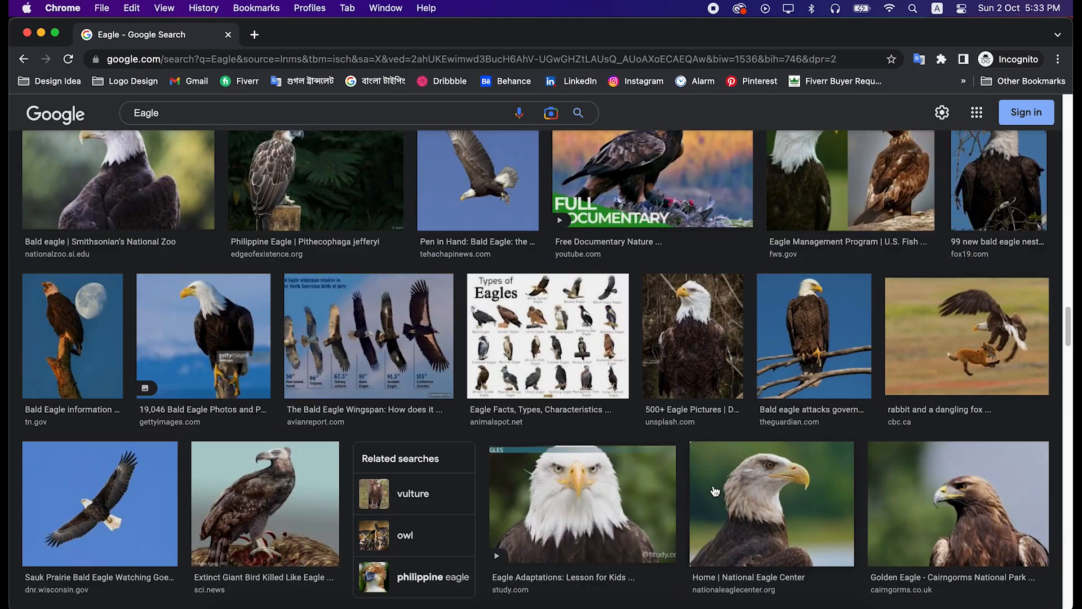
scroll("down", 3)
type("Eagle logo")
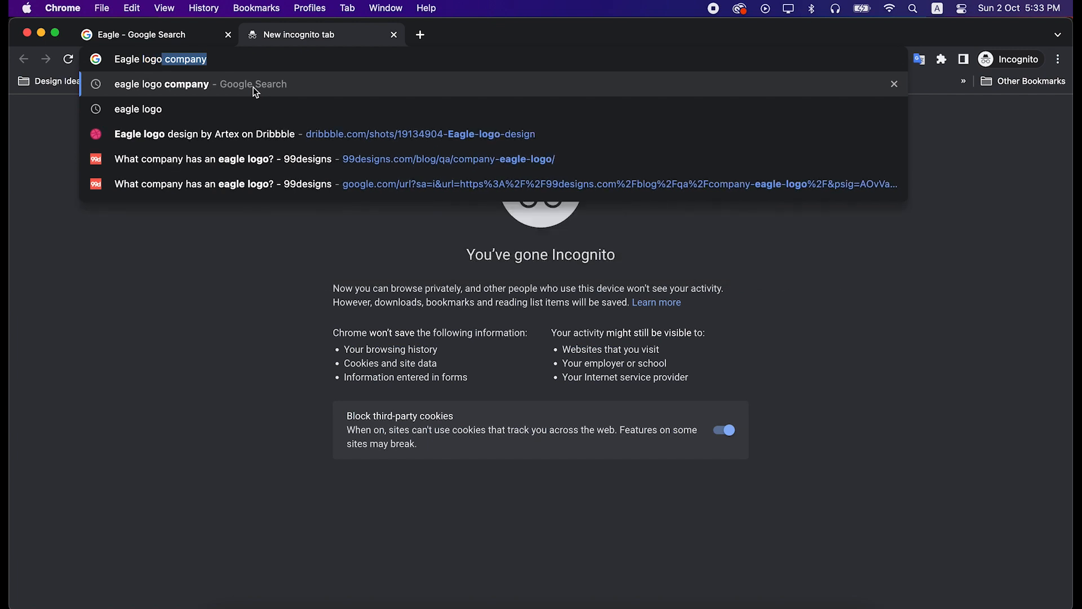
Run the 'eagle logo' search and show its image results
left_click(137, 108)
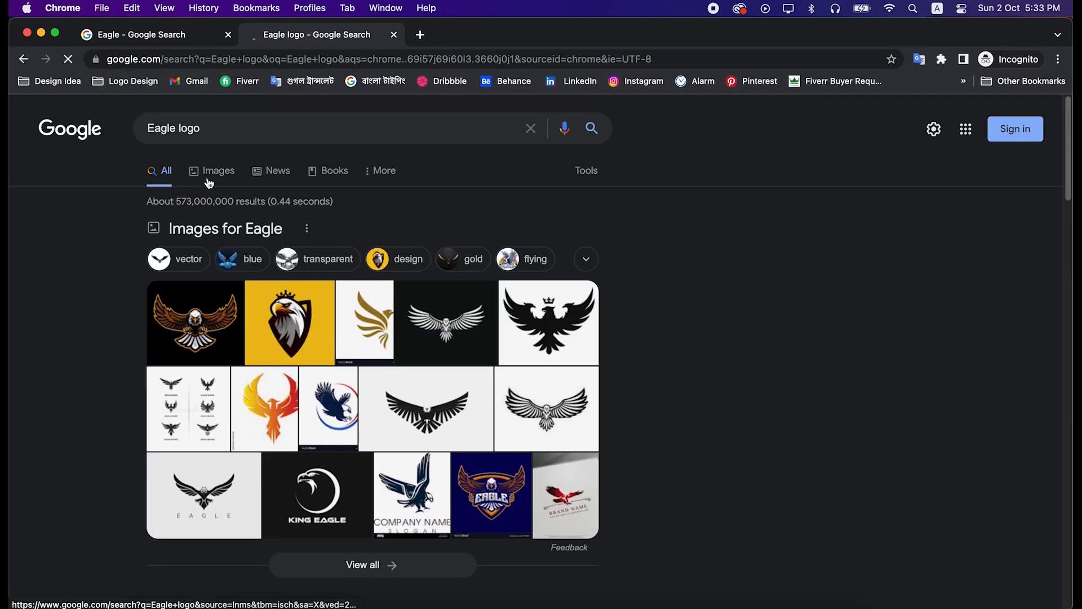
left_click(218, 170)
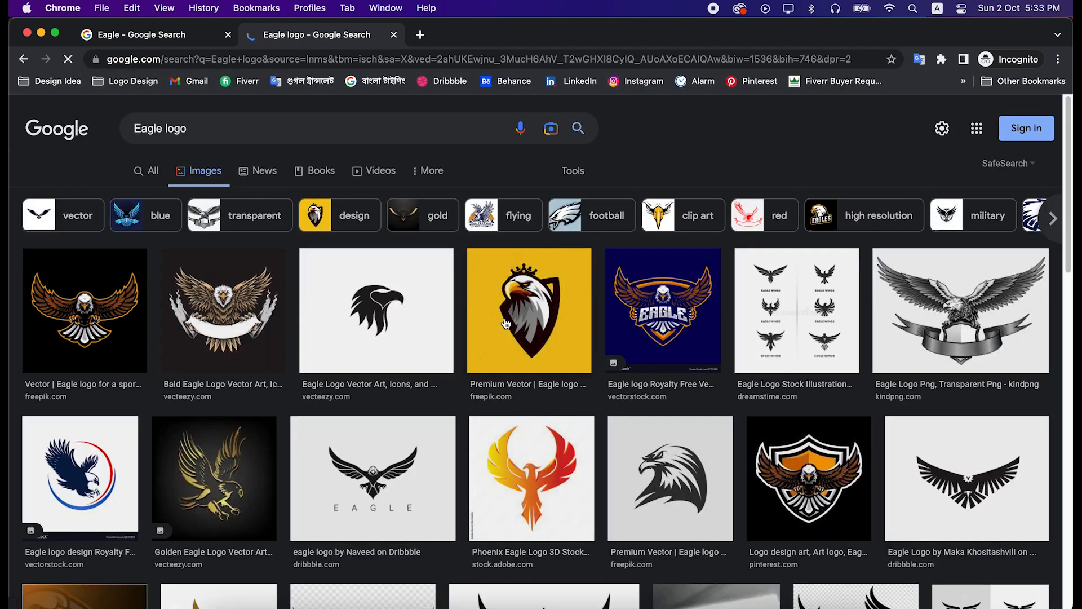
mouse_move(650, 358)
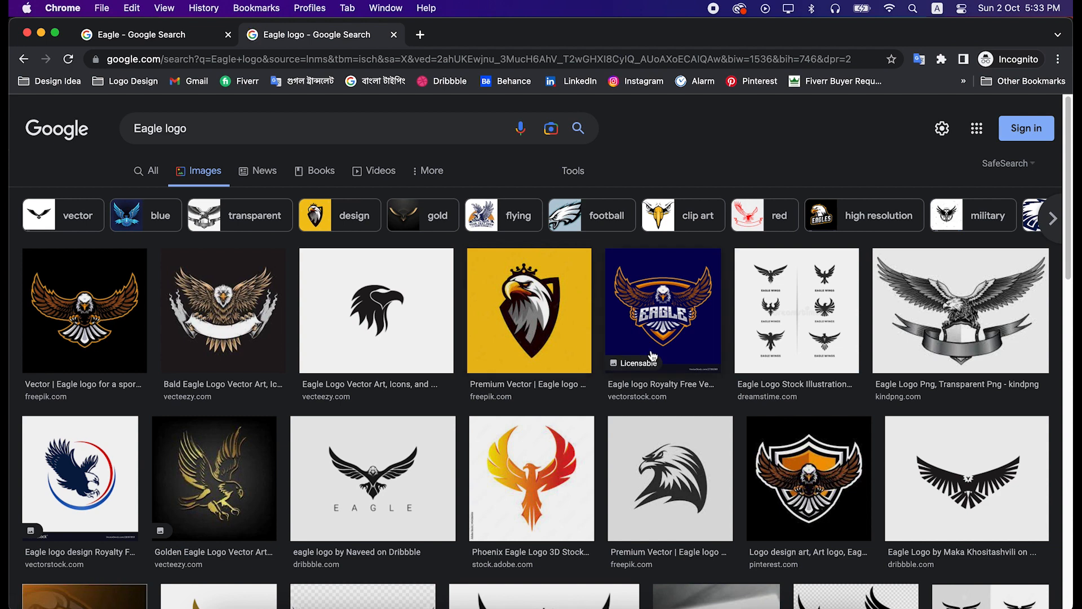
Browse down the eagle logo results, then start a third tab for the next search
scroll("down", 3)
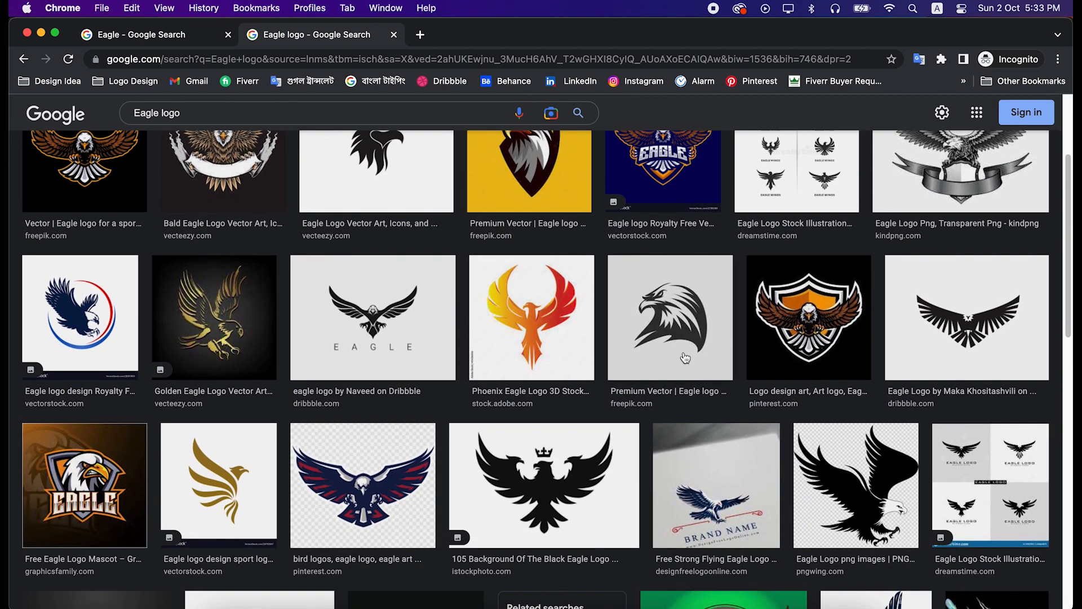
scroll("down", 3)
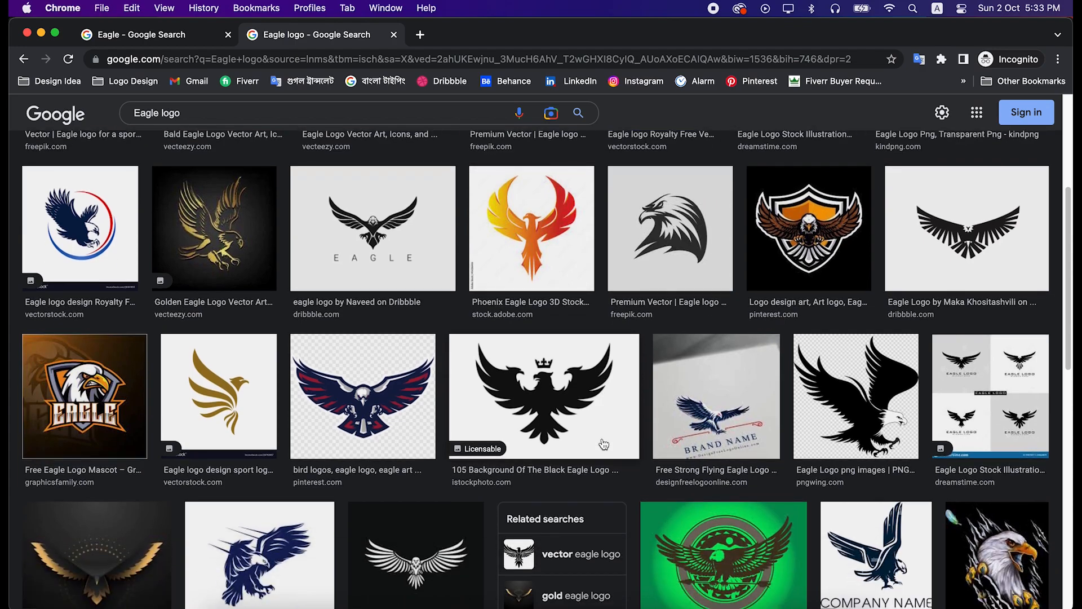
scroll("down", 3)
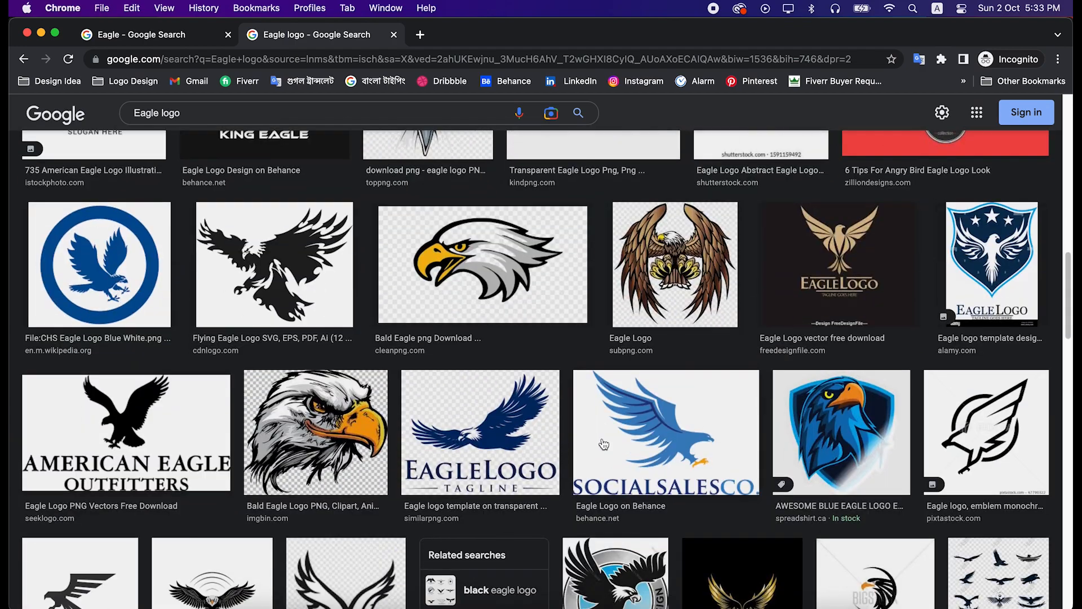
scroll("down", 3)
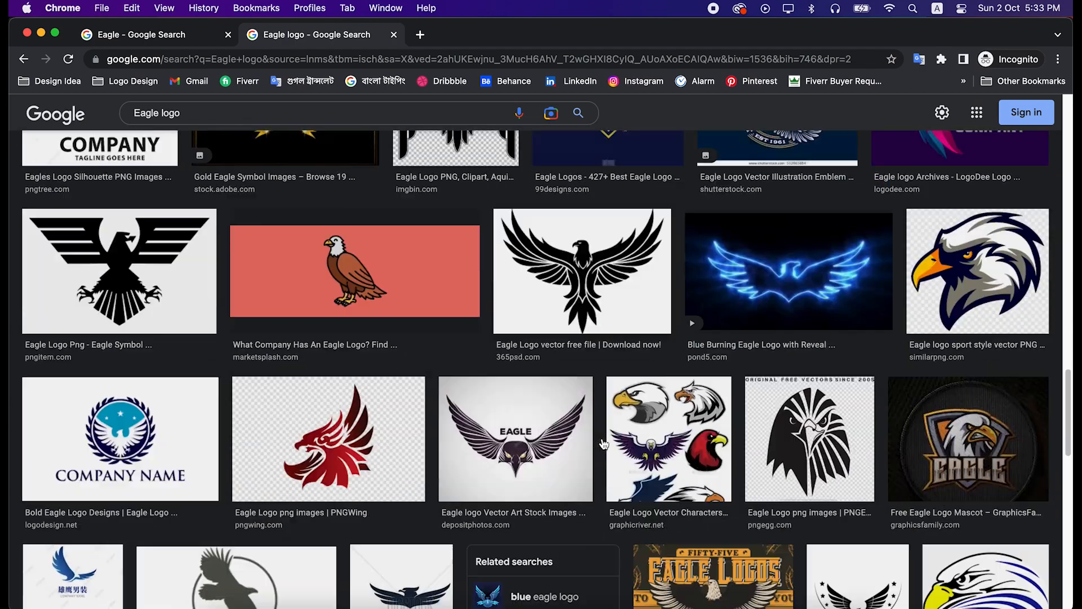
scroll("down", 3)
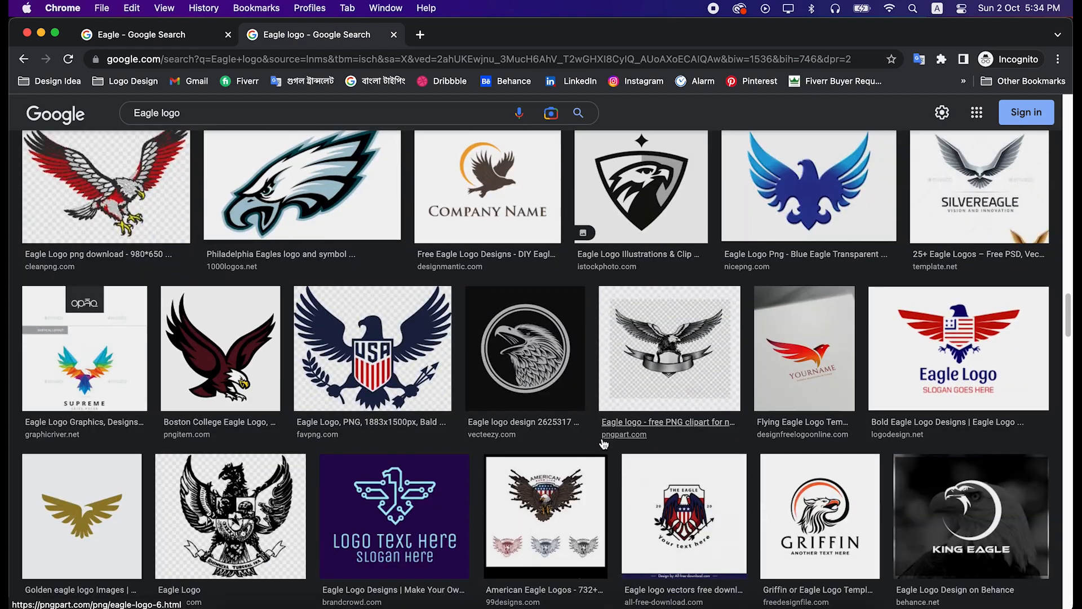
scroll("down", 3)
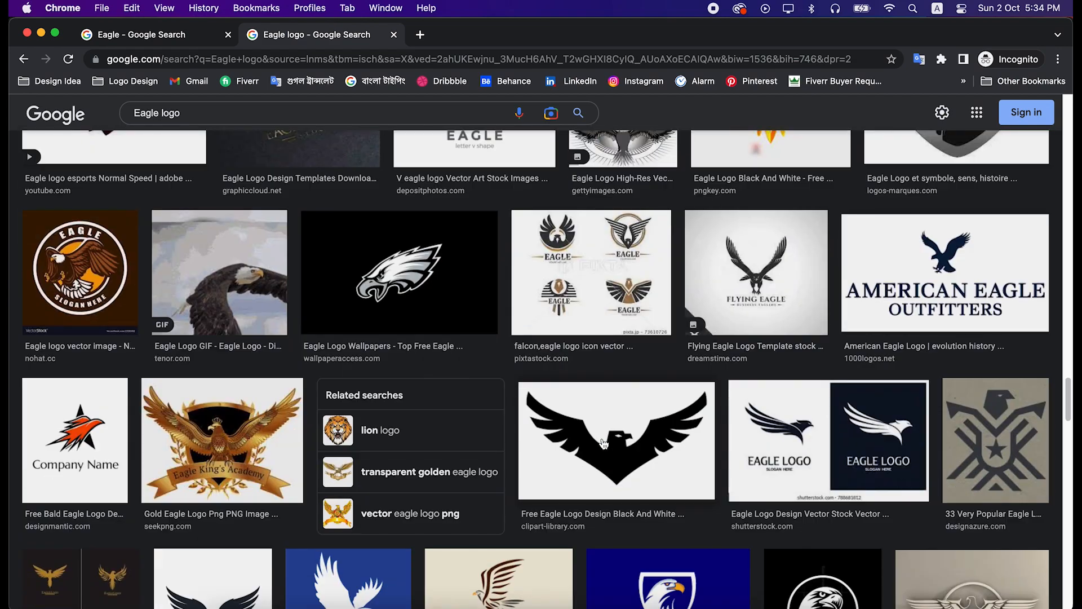
scroll("down", 3)
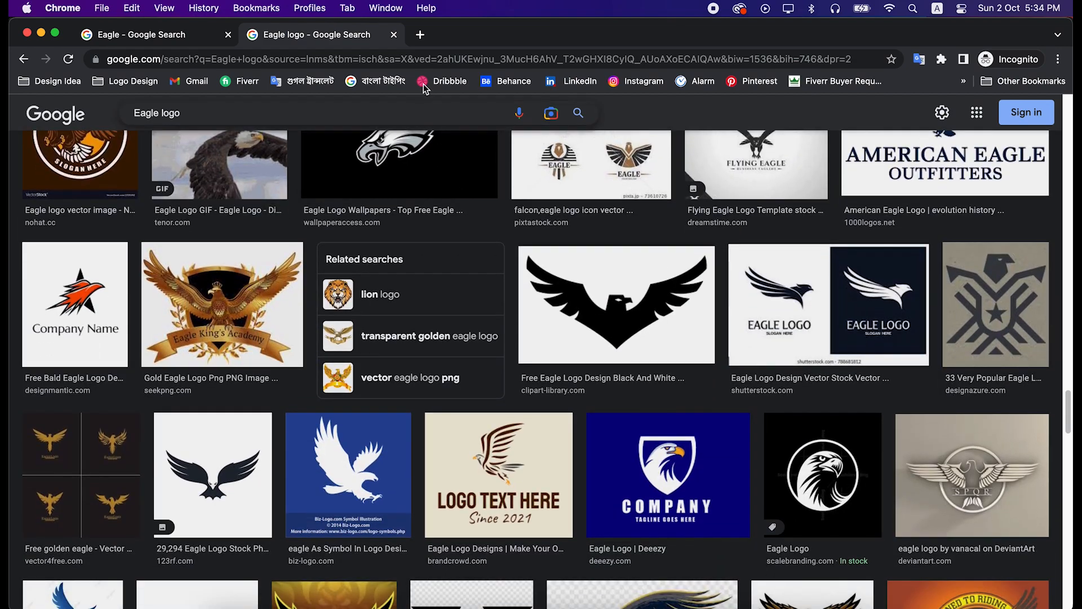
left_click(420, 35)
type("Letter")
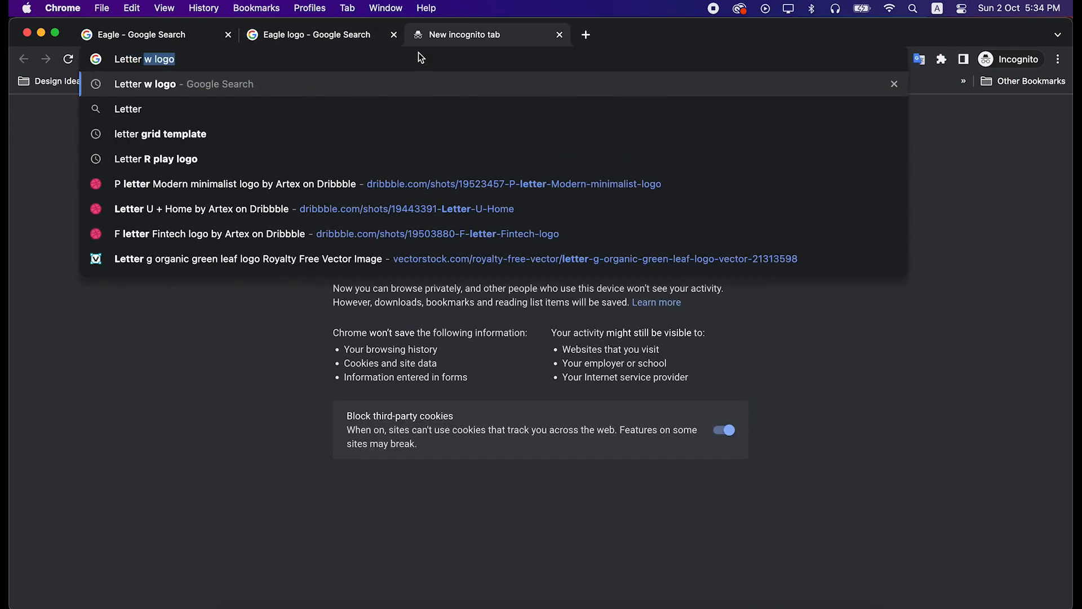
Run the 'Letter w logo' search and show its image results
key("Return")
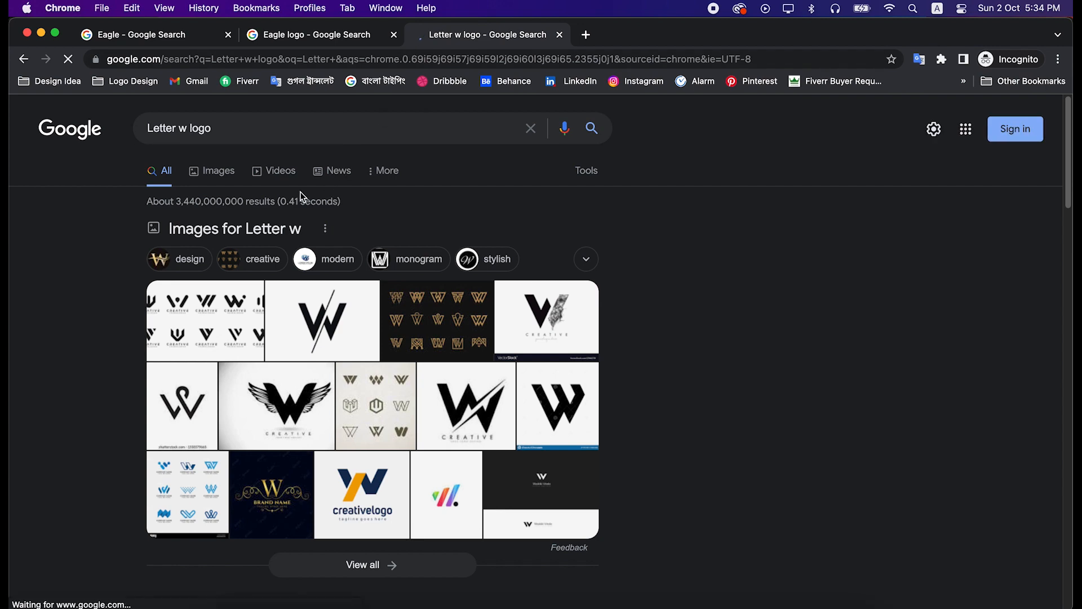
left_click(212, 170)
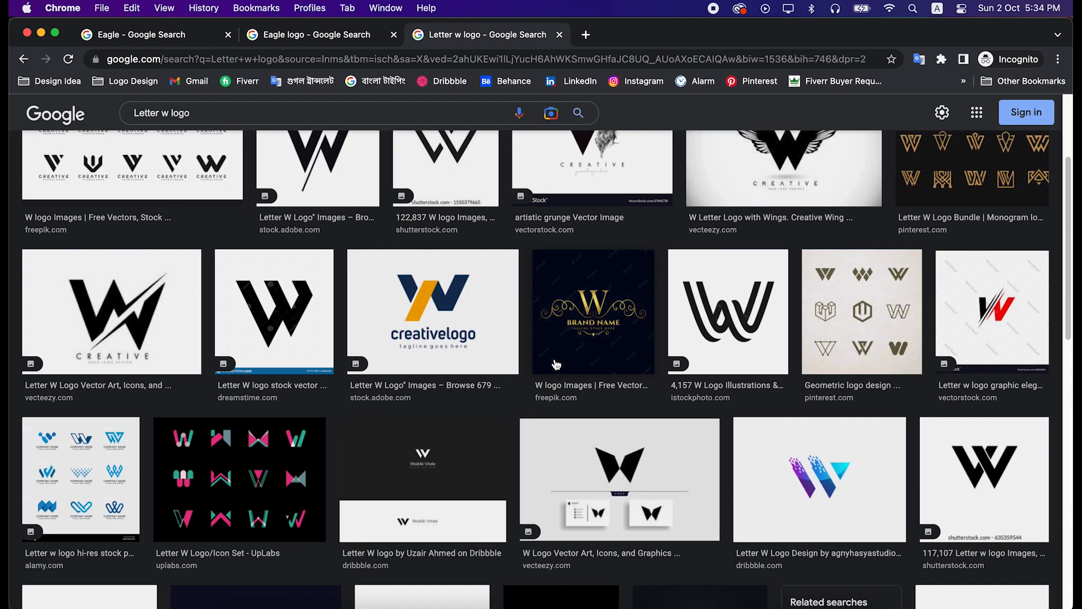
Scroll through the letter W logo designs for inspiration
scroll("down", 3)
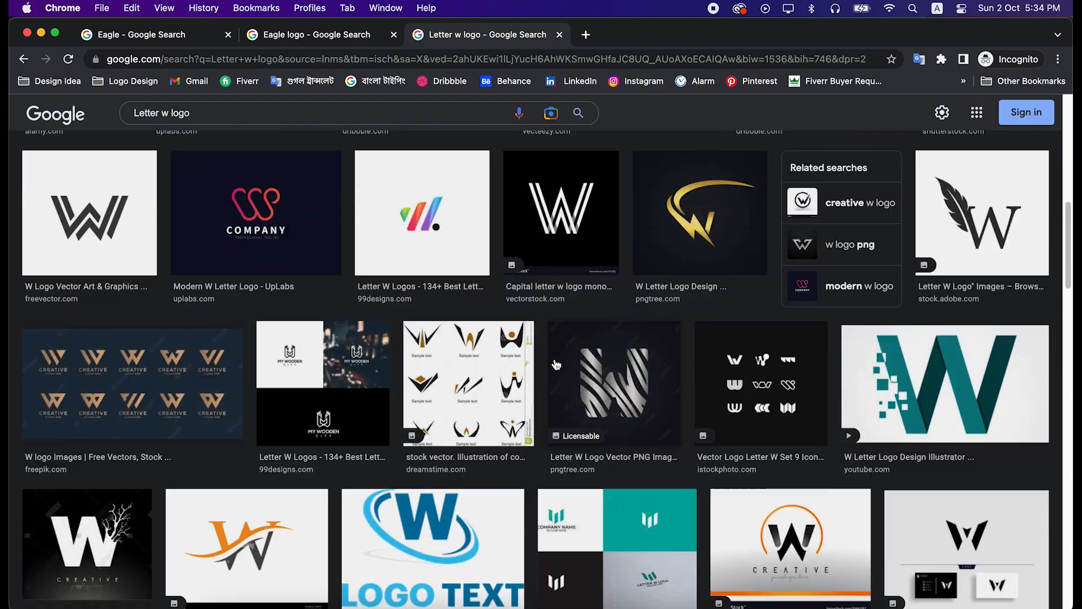
scroll("down", 3)
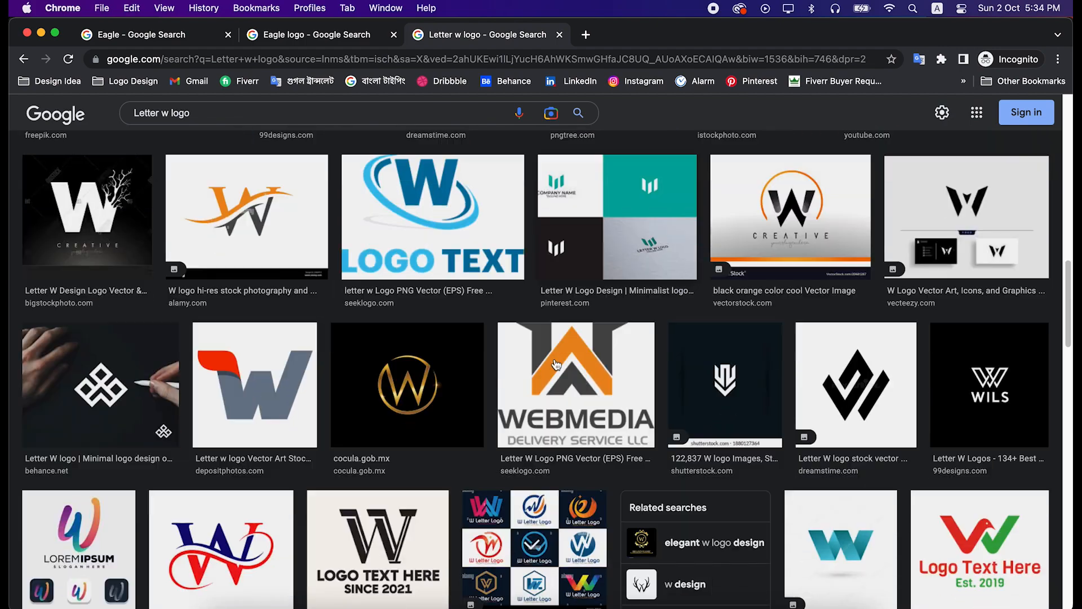
scroll("down", 3)
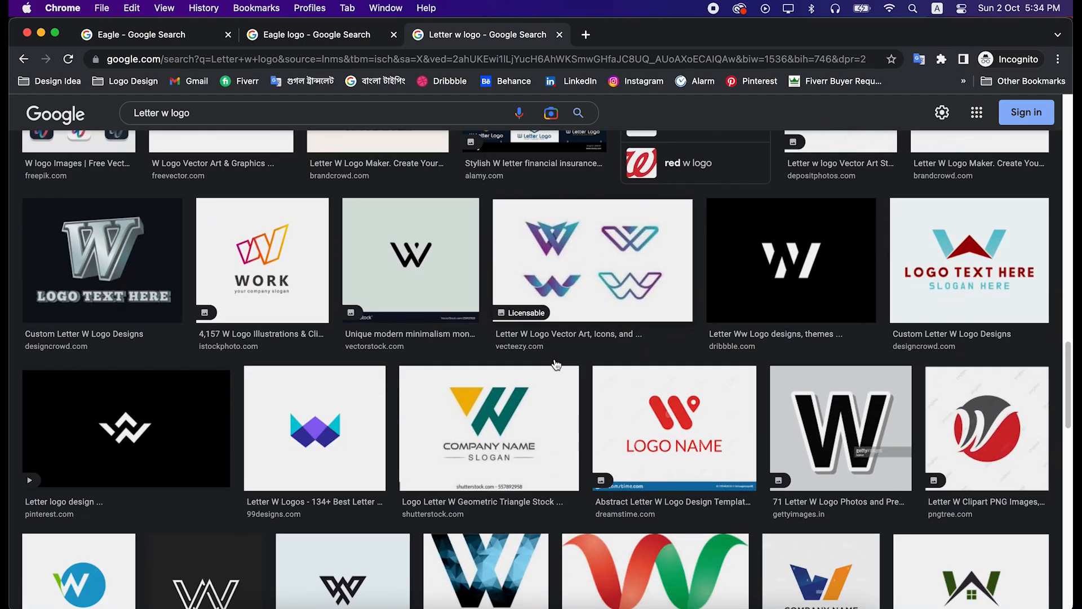
scroll("down", 3)
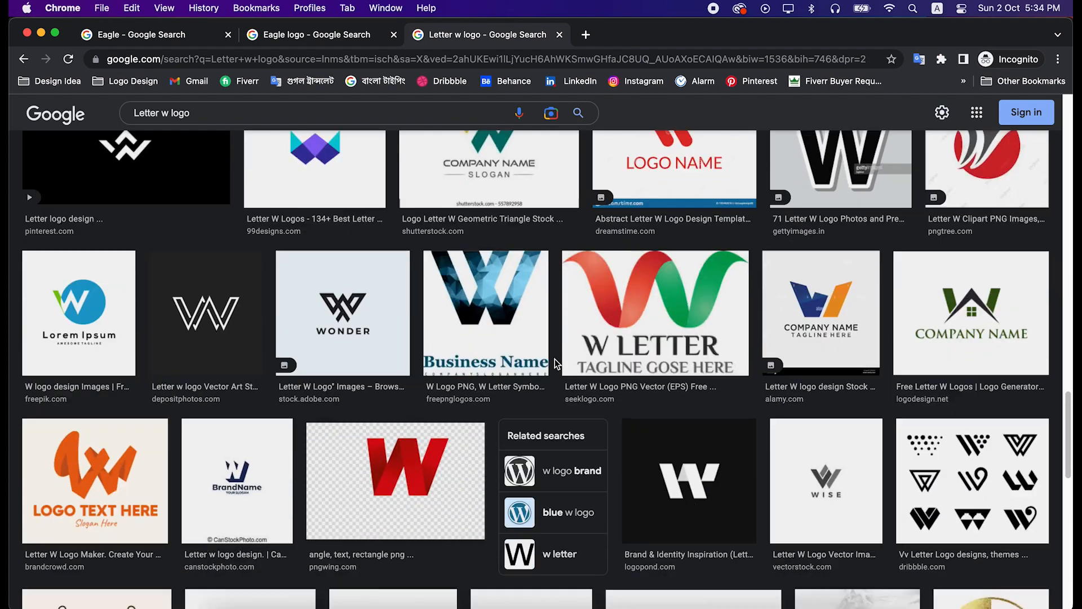
scroll("down", 3)
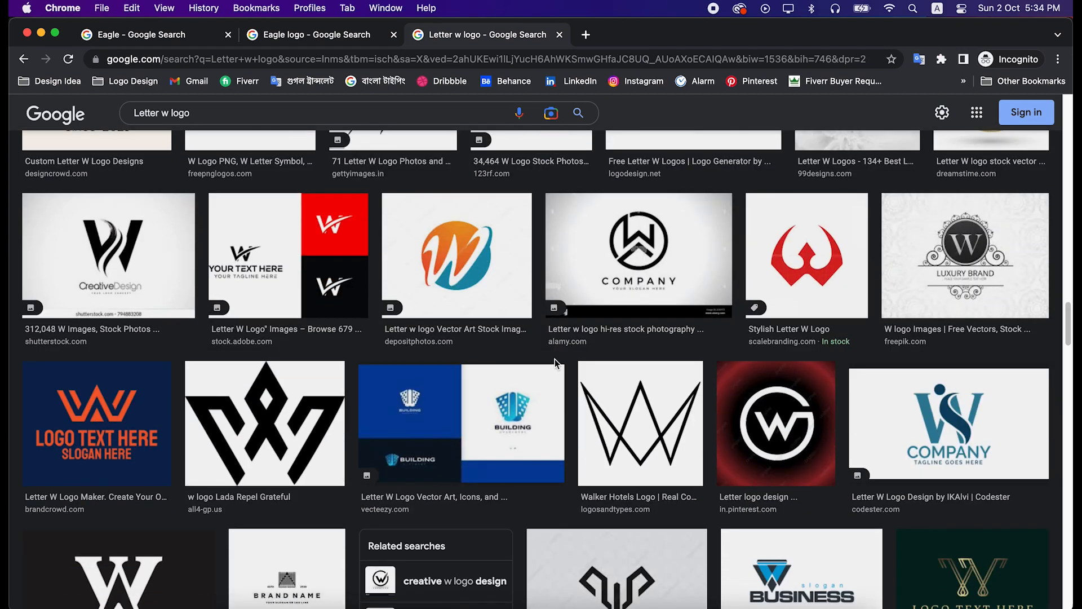
scroll("up", 3)
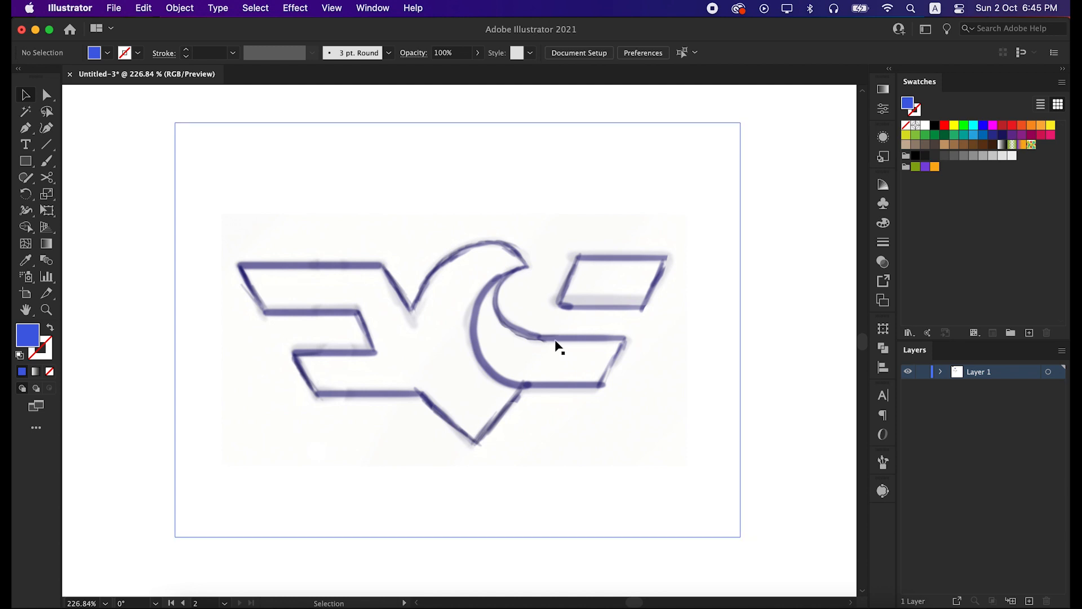
Dim and lock the eagle-W sketch as a reference layer, then head to the application settings
left_click(559, 345)
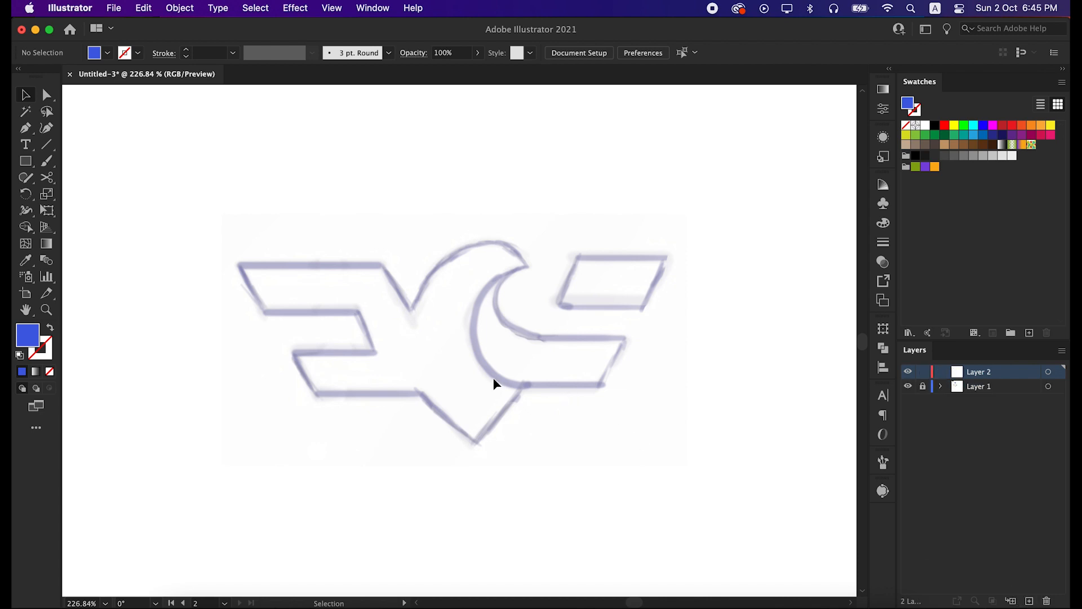
left_click(69, 8)
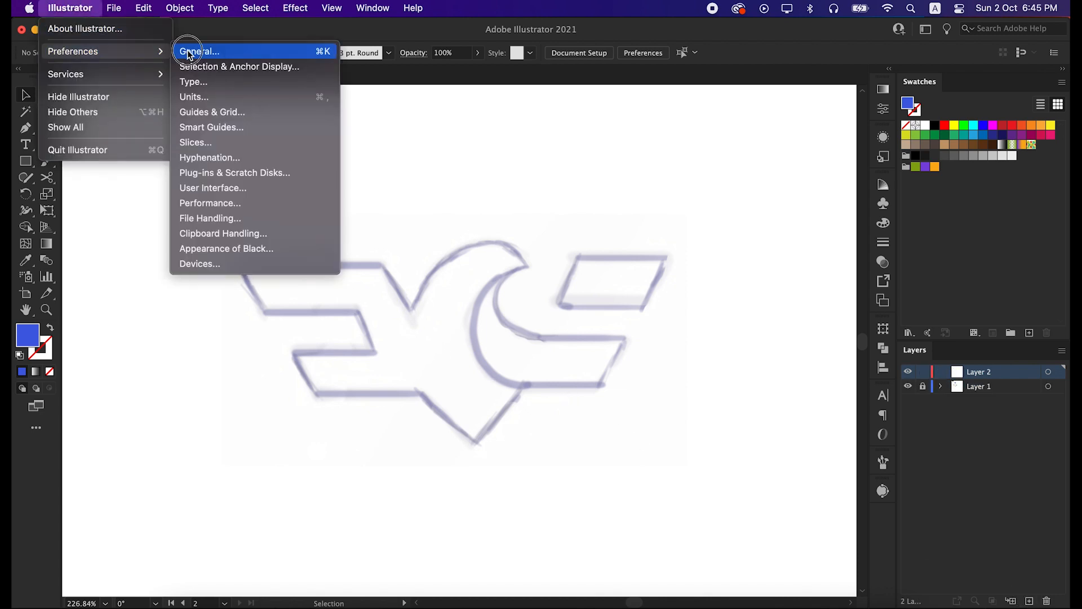
In Preferences > Guides & Grid, set the guide colour to Light Red and confirm
left_click(199, 51)
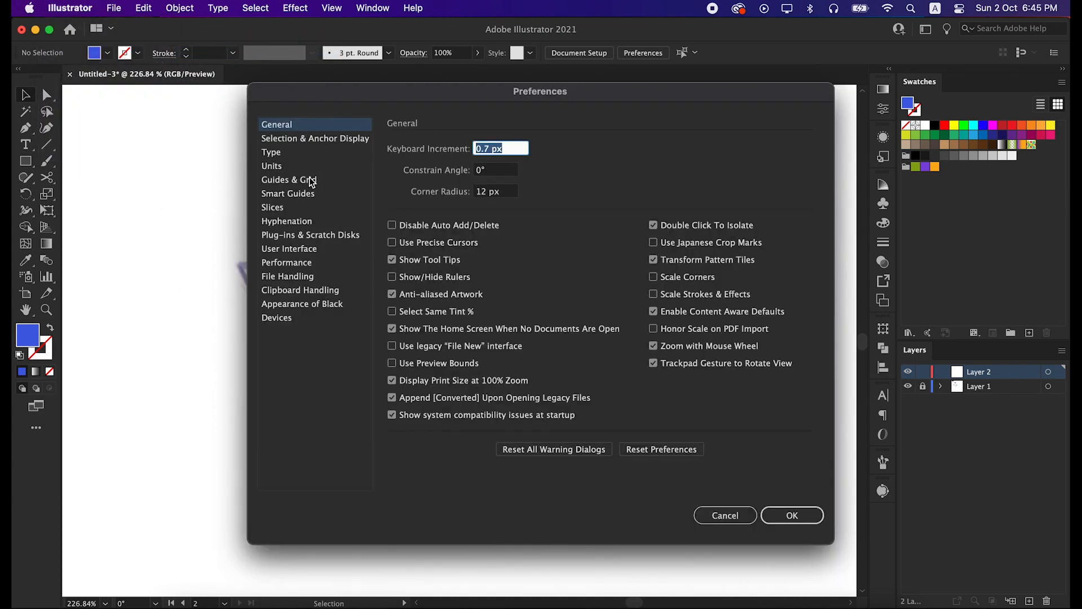
left_click(289, 179)
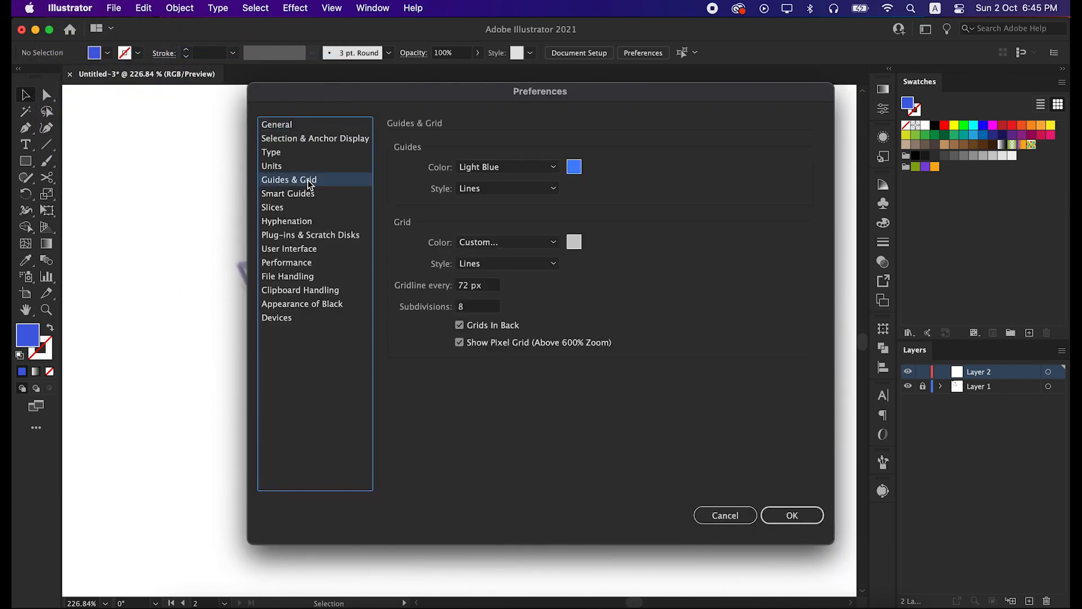
left_click(507, 167)
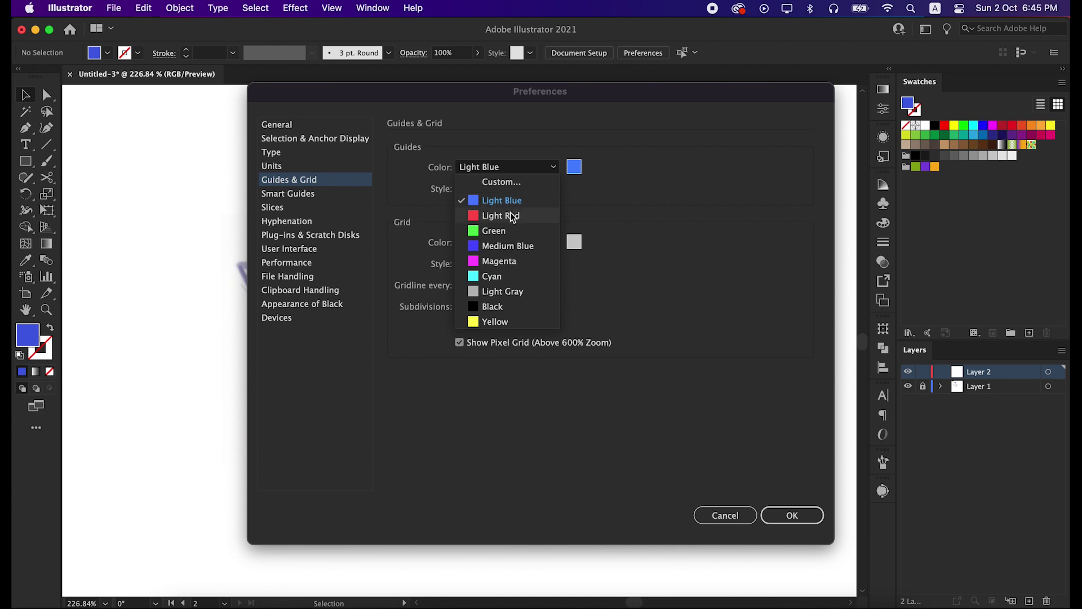
left_click(500, 216)
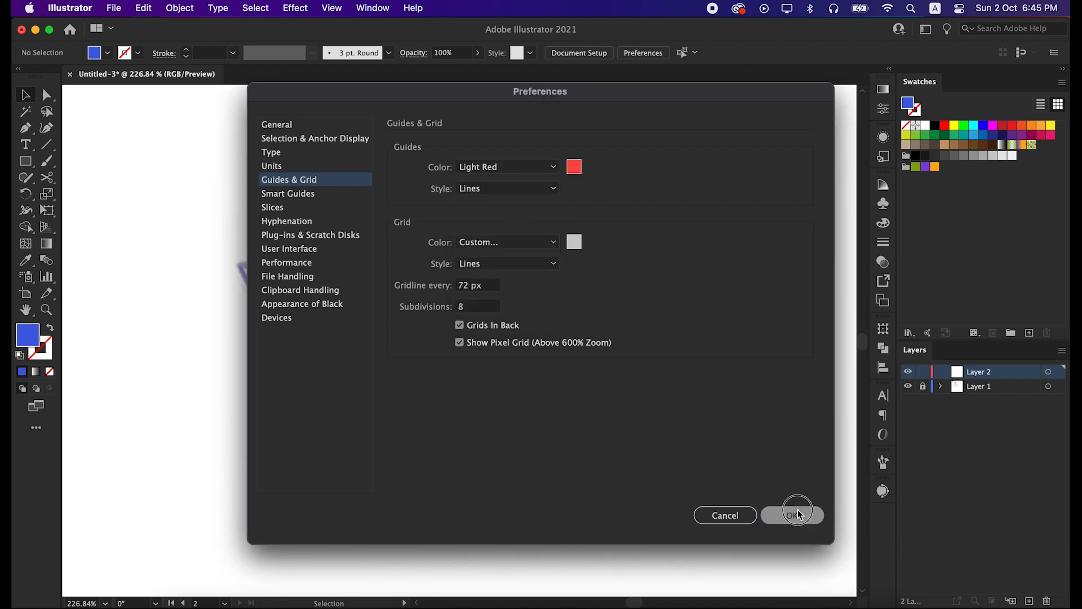
left_click(793, 516)
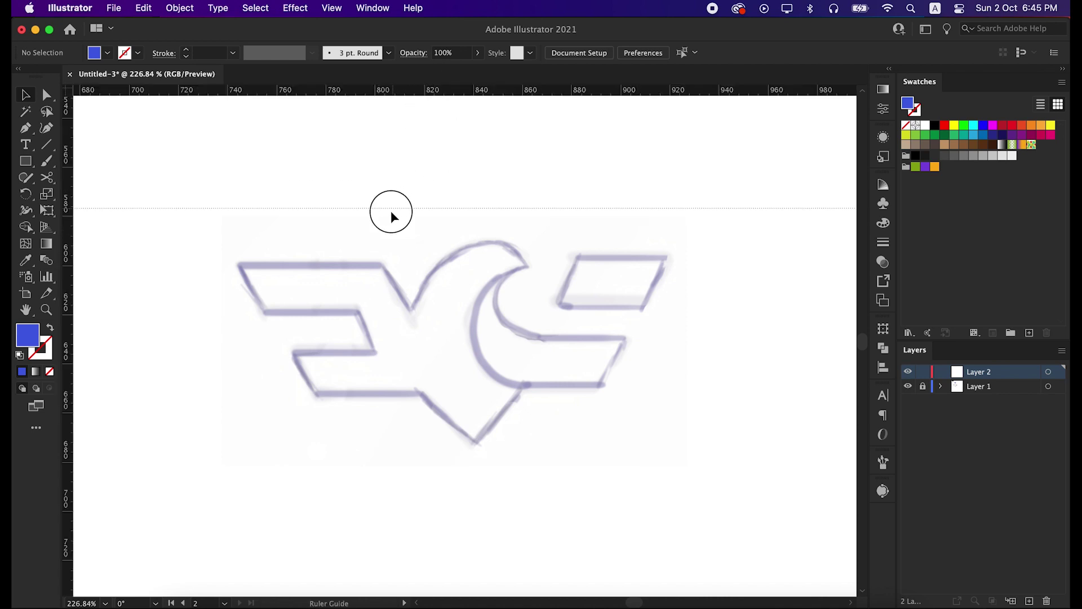
Drag evenly spaced horizontal guides from the top ruler to mark the wing bar heights
left_click_drag(391, 211, 358, 266)
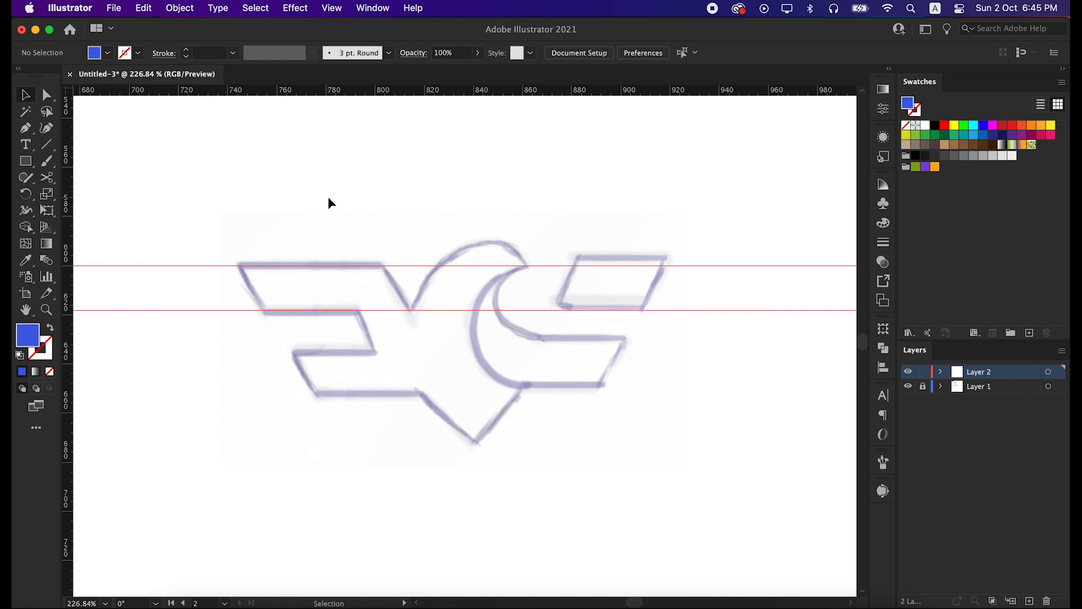
left_click(26, 160)
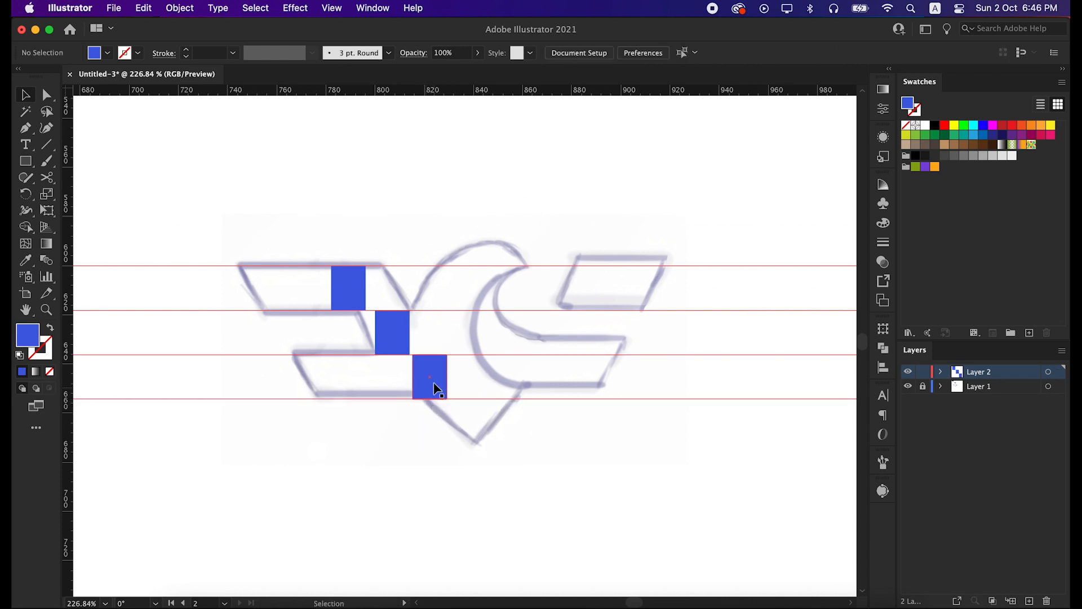
left_click(429, 377)
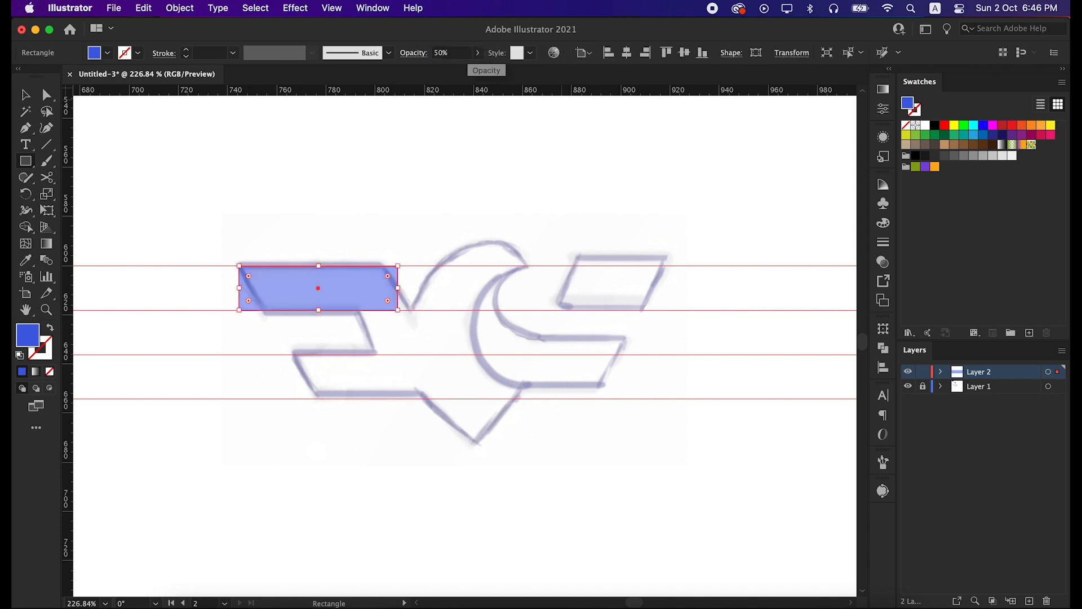
Set the wing-bar rectangle's opacity to 50% so the sketch shows through
left_click(349, 299)
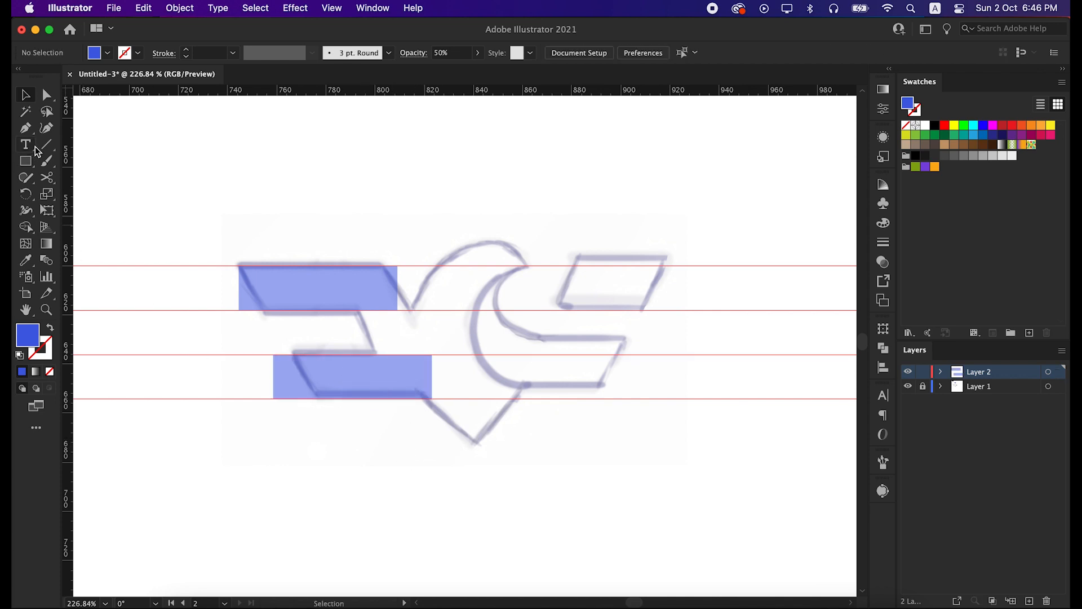
Draw a diagonal line along the sketch's slanted edge across both left rectangles
left_click(47, 143)
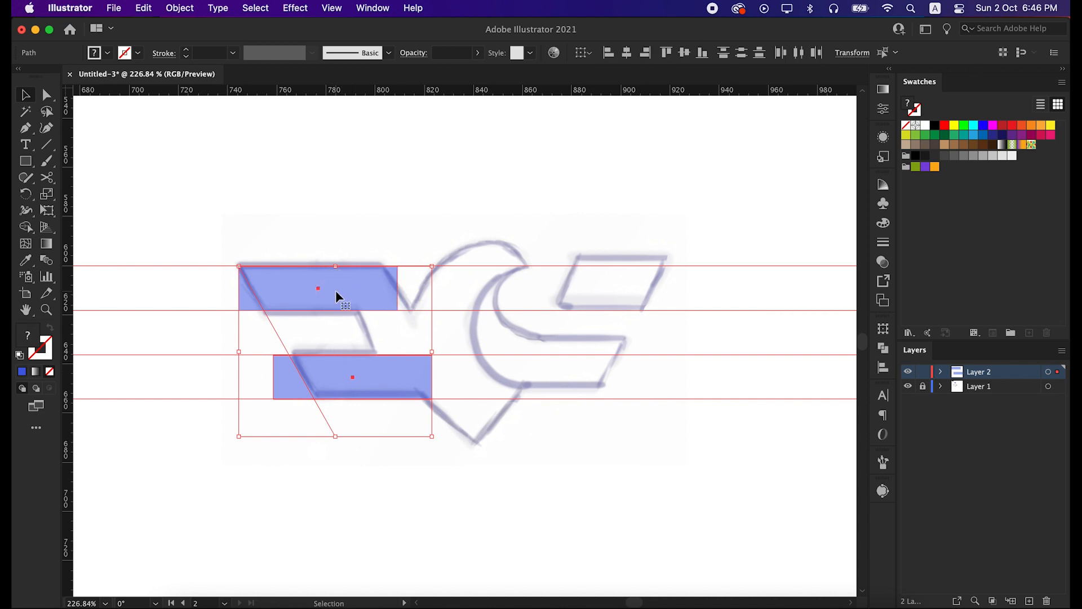
mouse_move(24, 227)
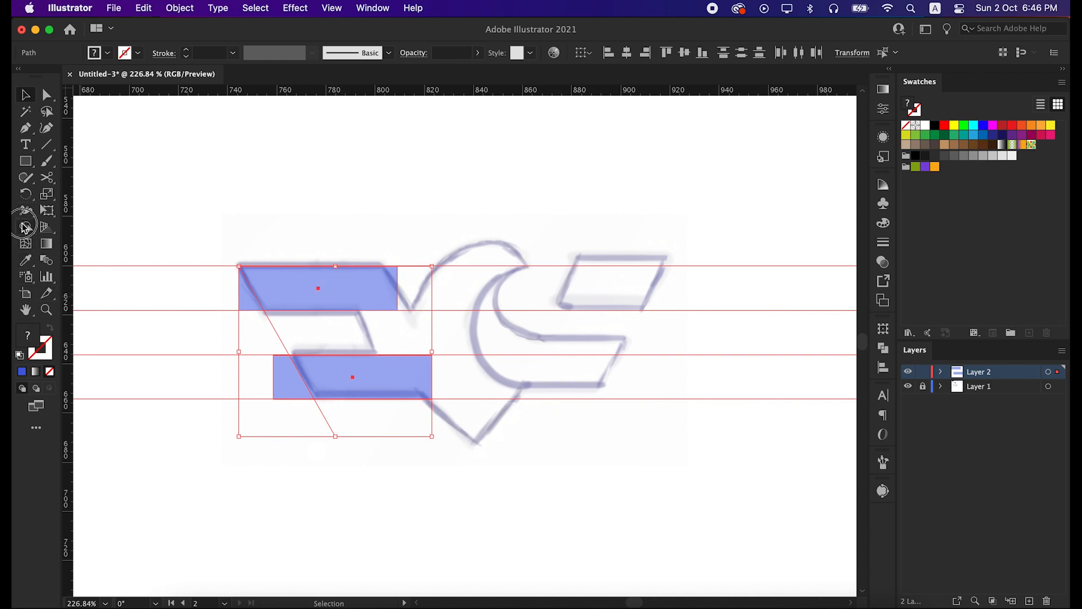
left_click(26, 227)
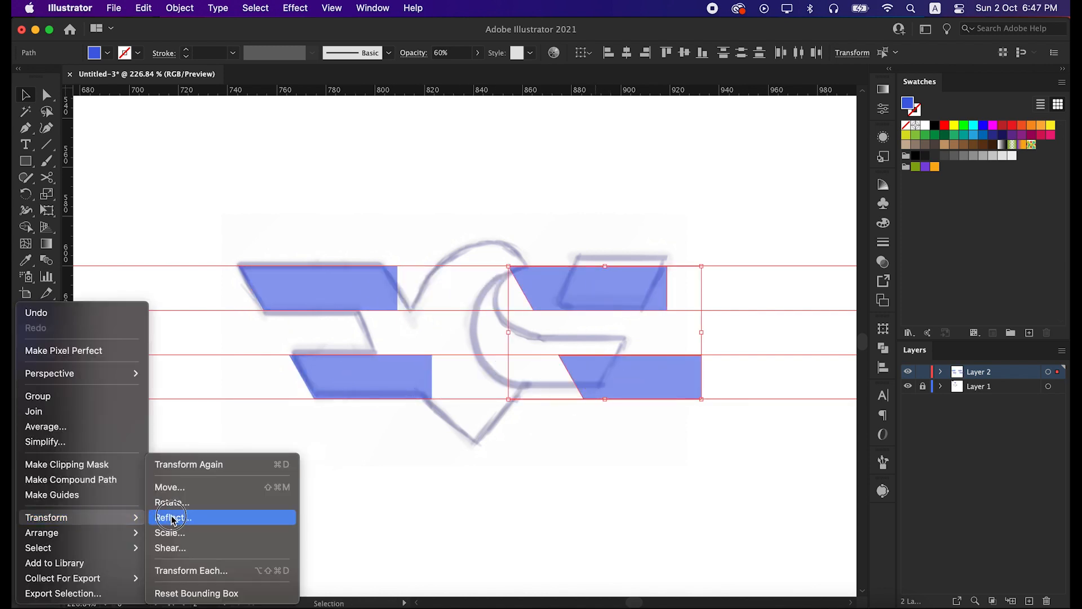
Reflect the copied bars vertically to form the mirrored right-wing pair
left_click(172, 517)
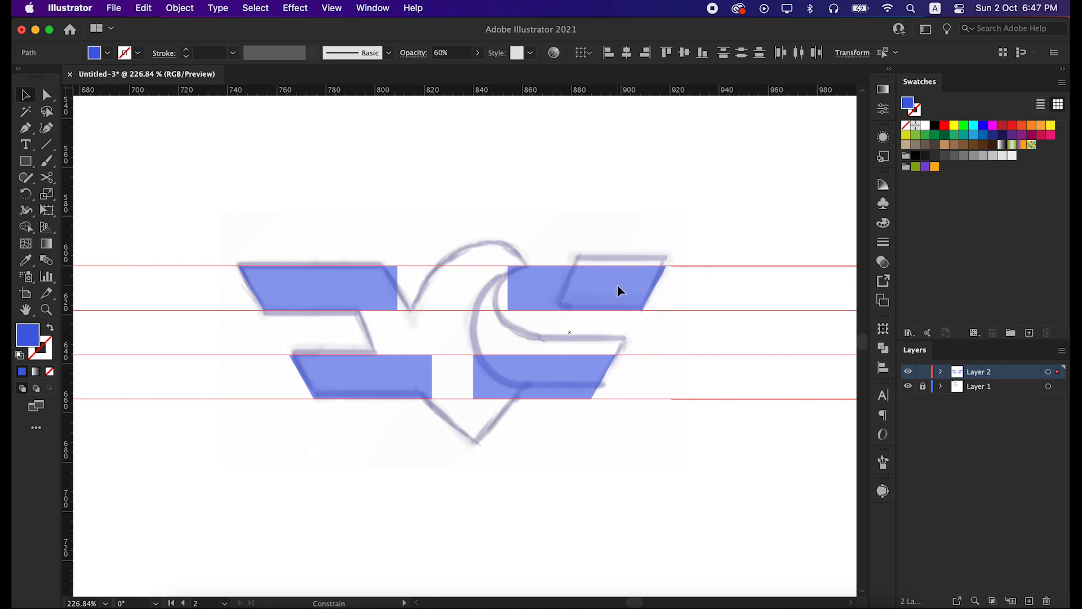
left_click(553, 315)
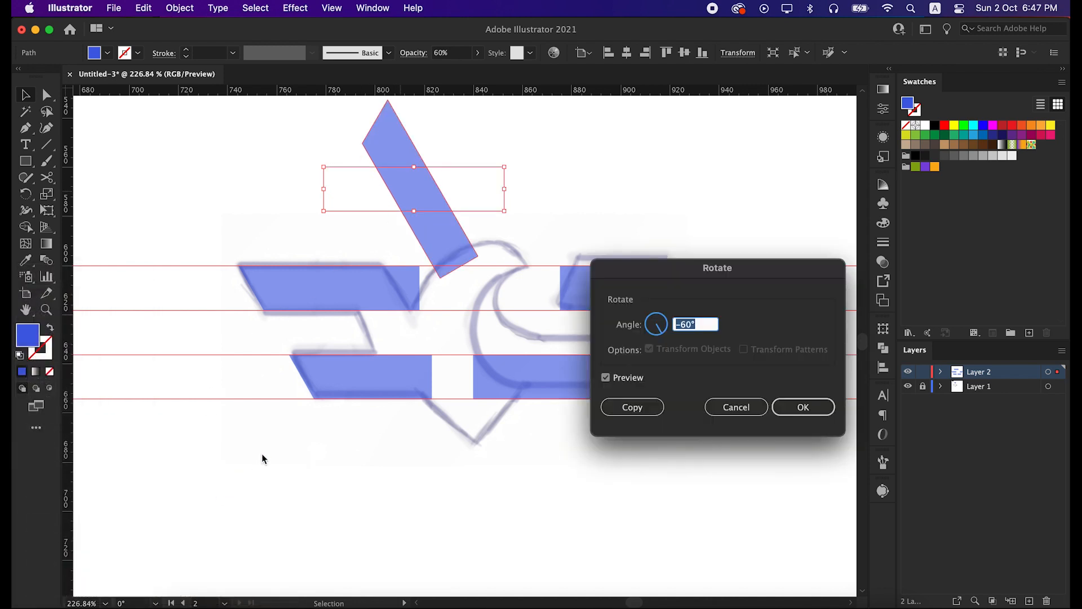
mouse_move(666, 328)
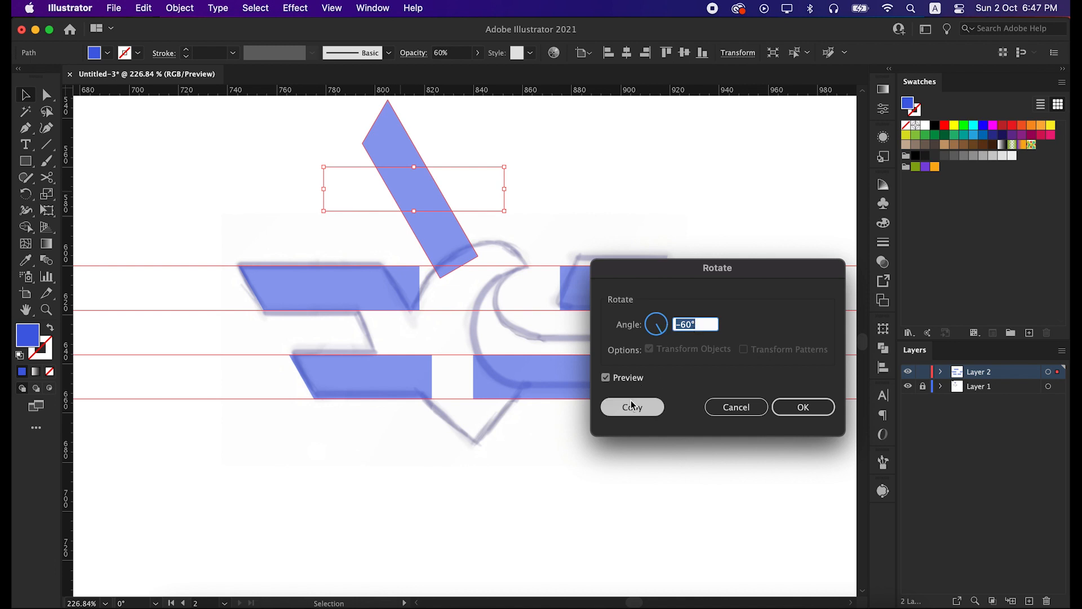
Rotate a bar by -60° as a copy to form the W's diagonal stroke
left_click(631, 407)
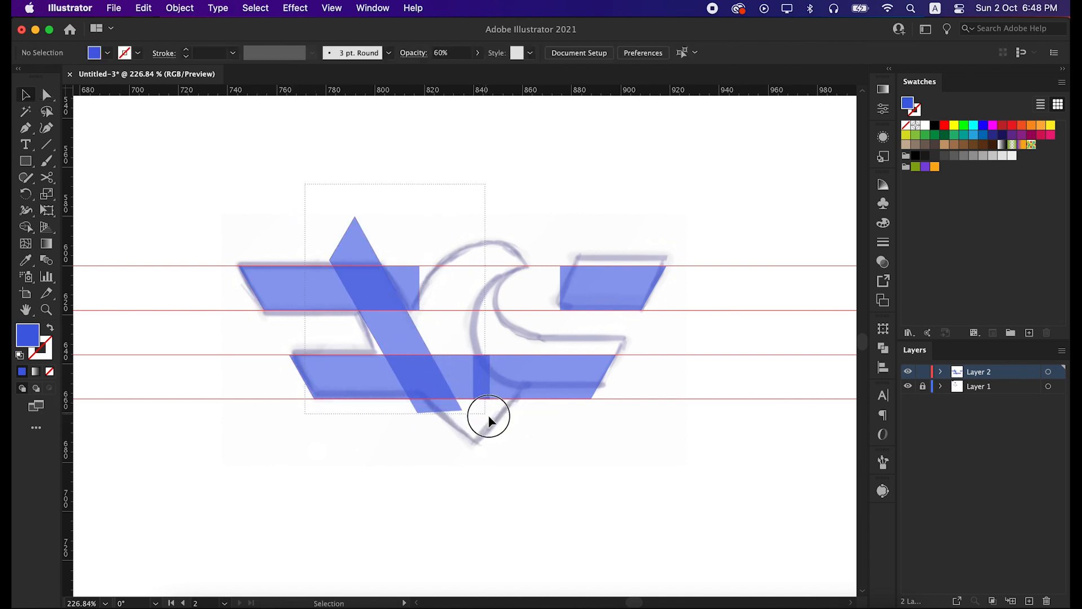
Unite the left wing bars and diagonal into W-shaped pieces with the Shape Builder, removing overlap scraps
left_click(491, 417)
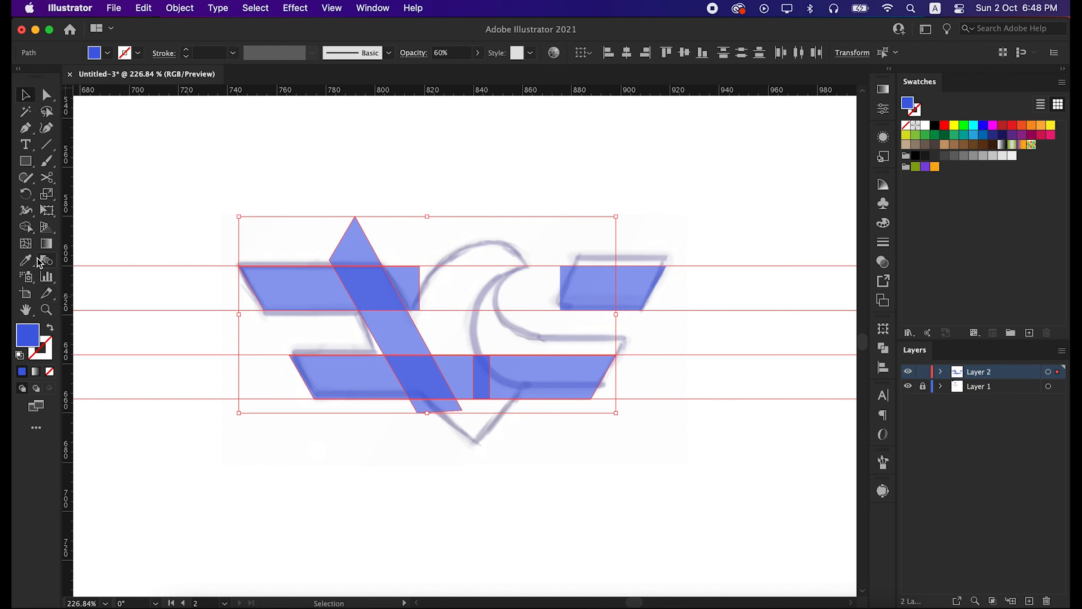
left_click(26, 227)
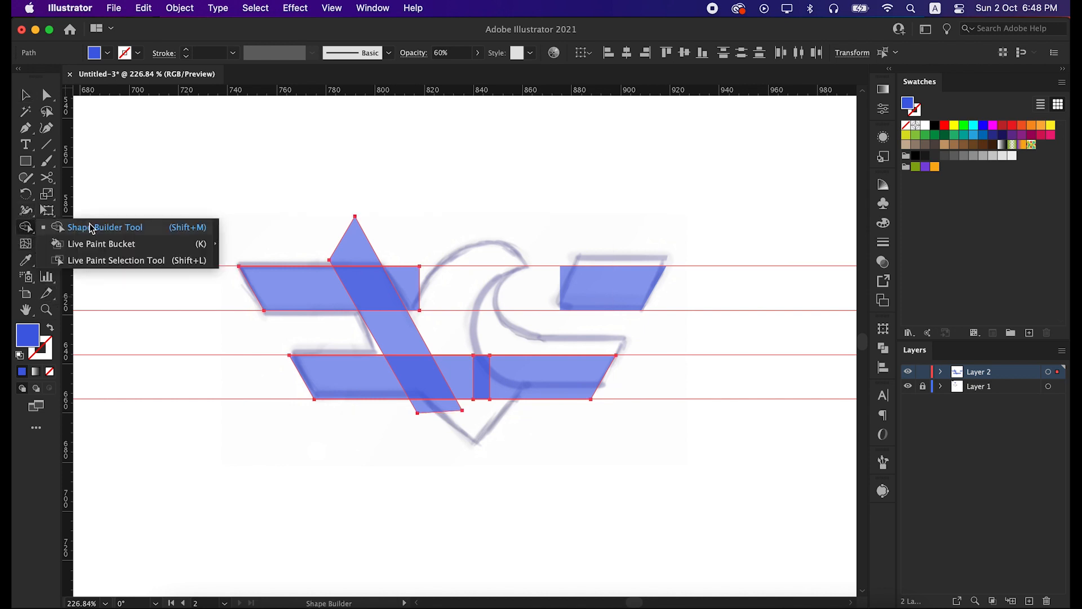
left_click(105, 226)
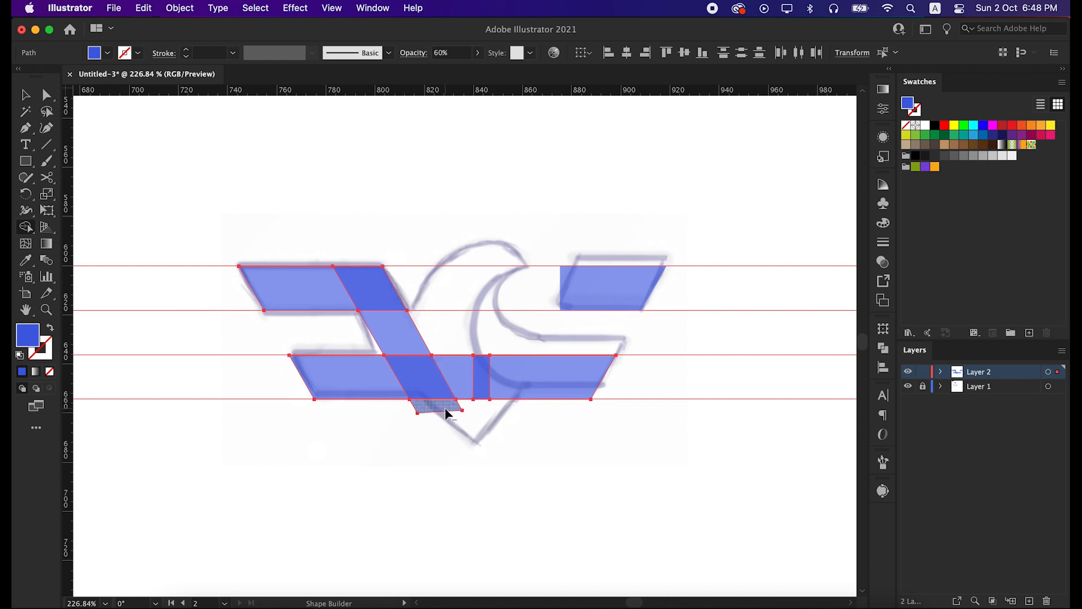
left_click(445, 406)
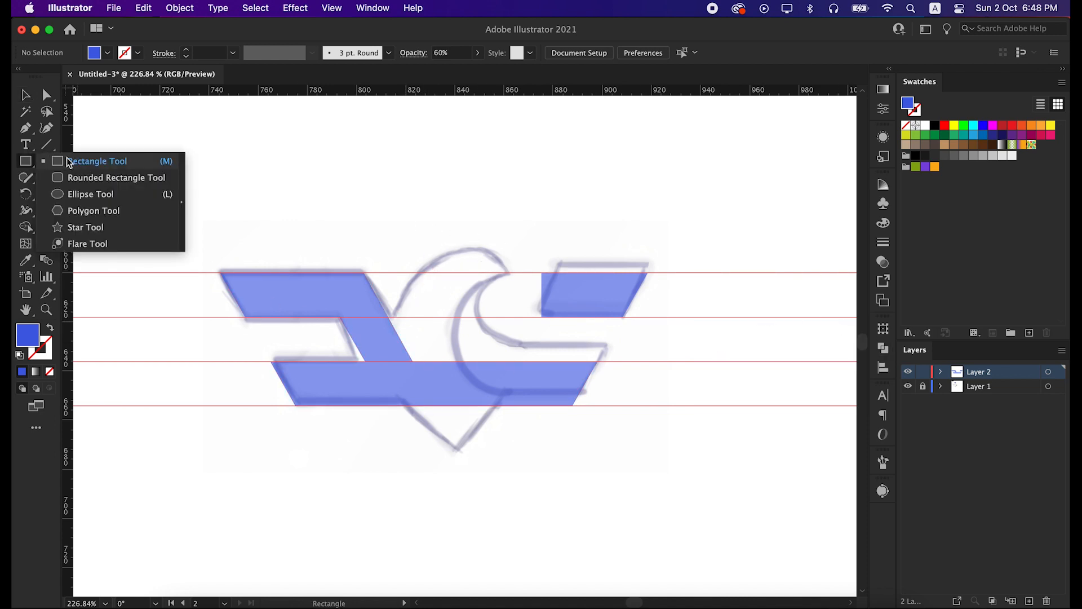
Draw a large blue circle over the eagle head, then a smaller overlapping circle with the Ellipse tool
left_click(90, 194)
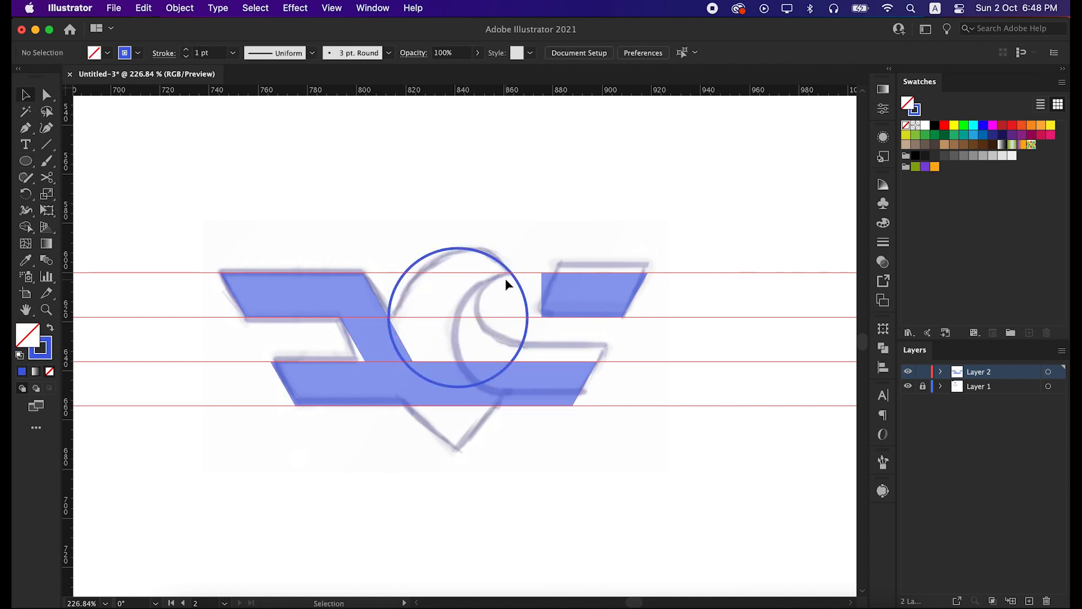
mouse_move(527, 345)
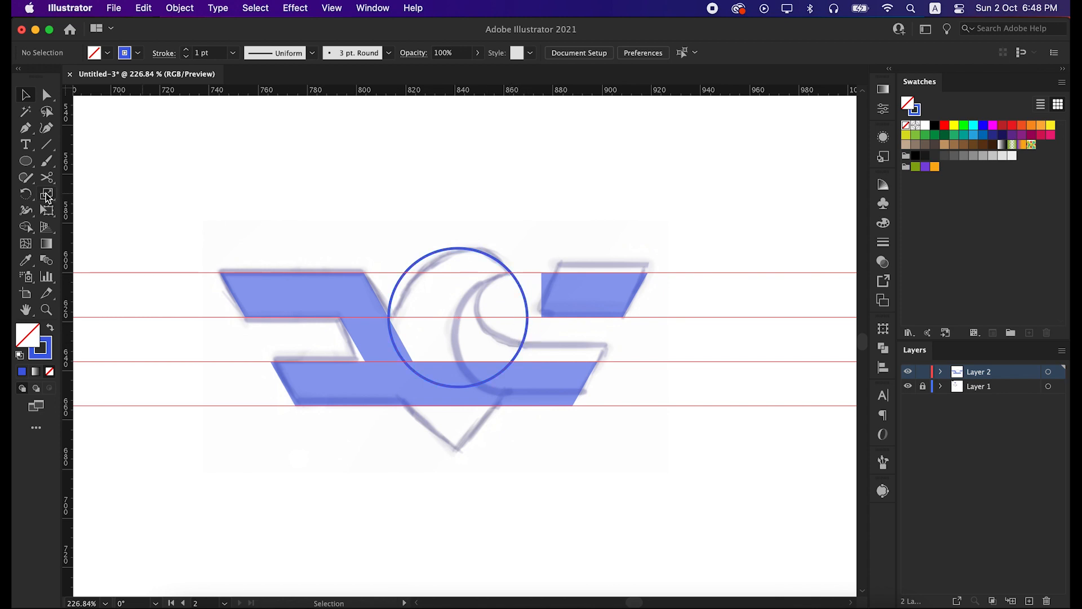
left_click(26, 162)
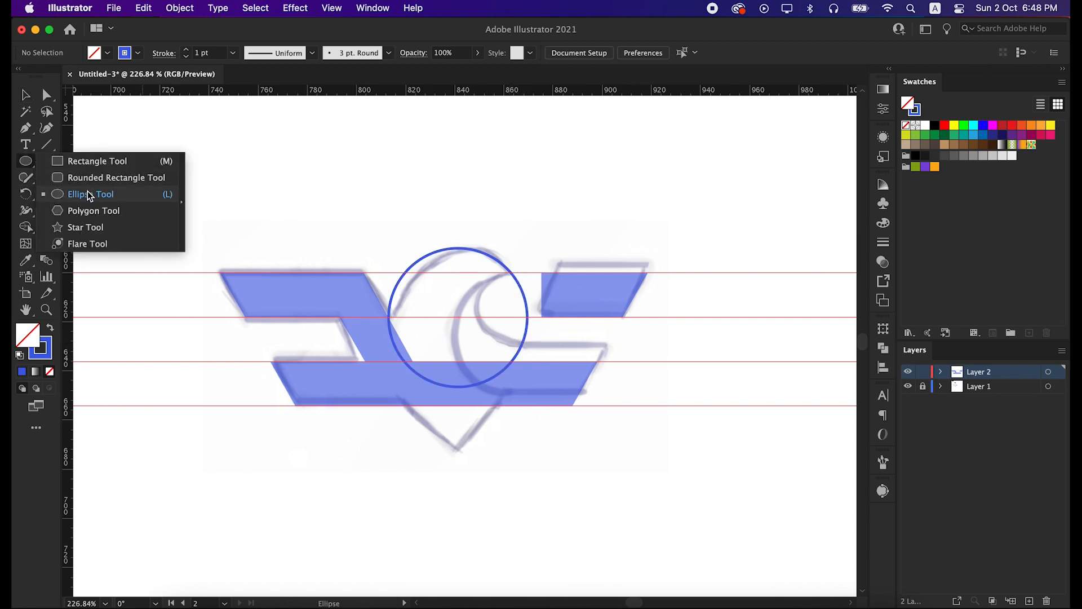
left_click(90, 194)
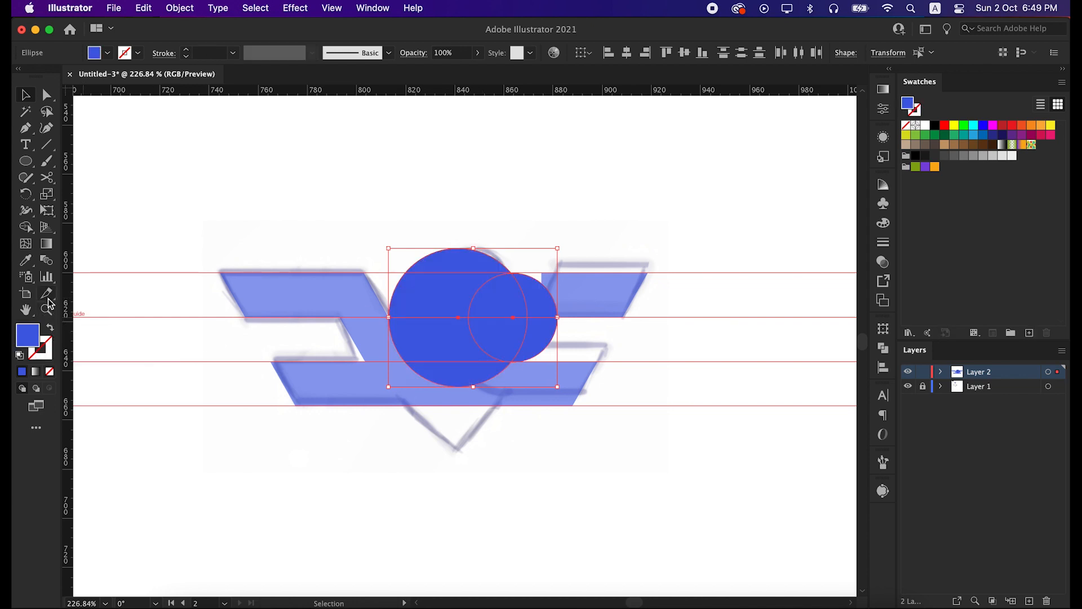
Cut the small circle from the large one to form a crescent and unite it with the wing bars
left_click(25, 226)
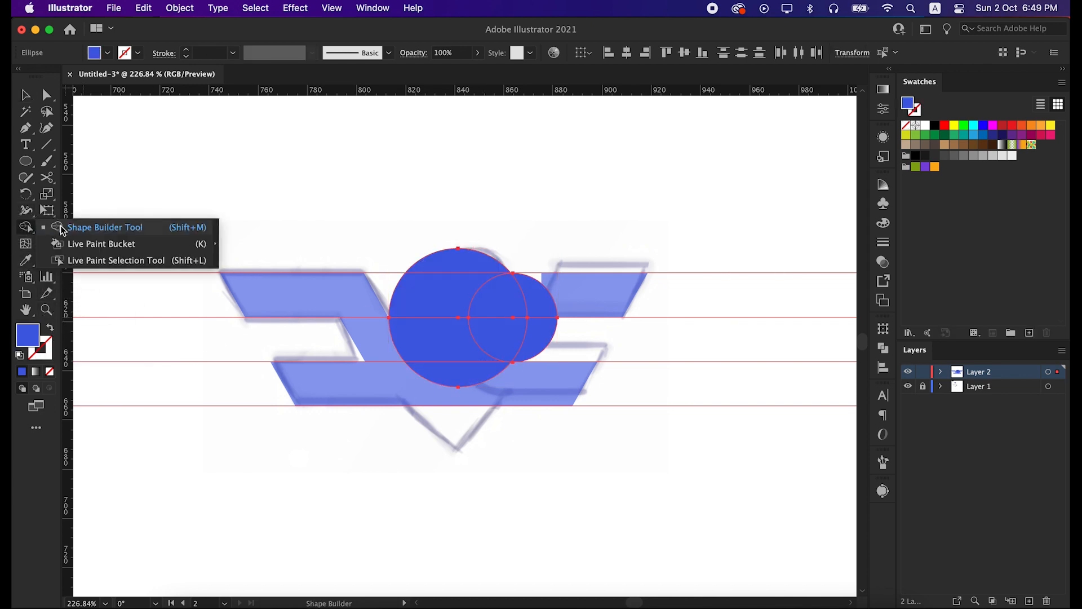
left_click(534, 318)
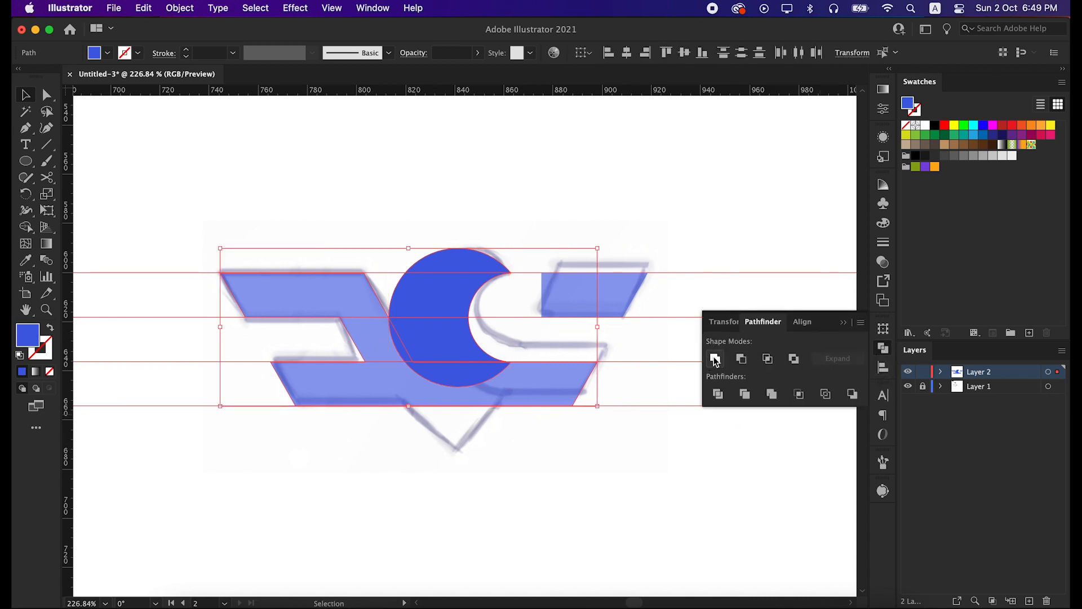
left_click(716, 359)
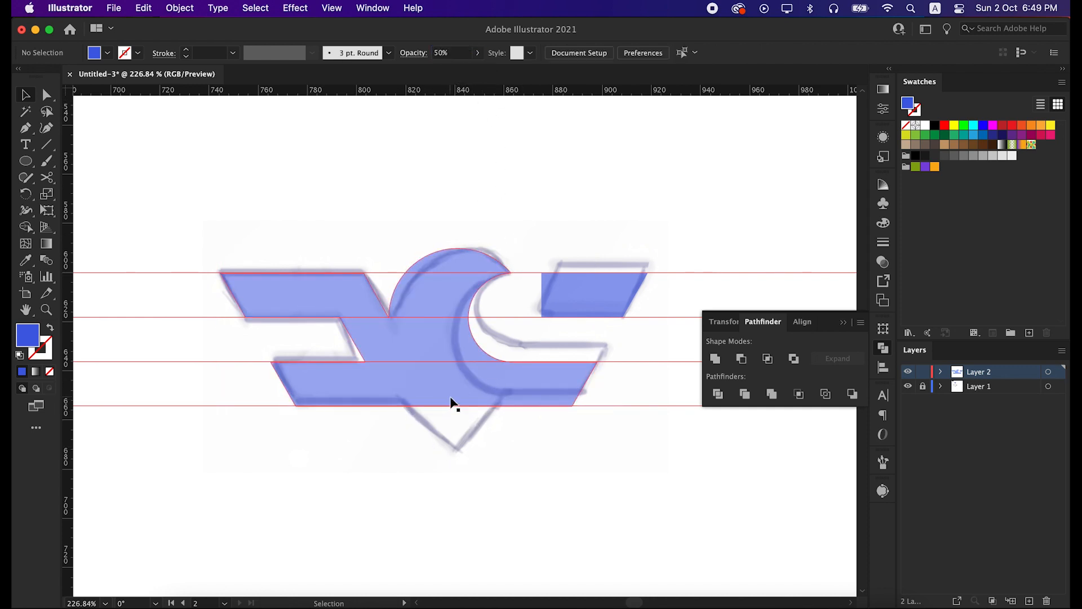
Draw the pointed bottom triangle with the Pen tool and unite it with the logo body
left_click(48, 95)
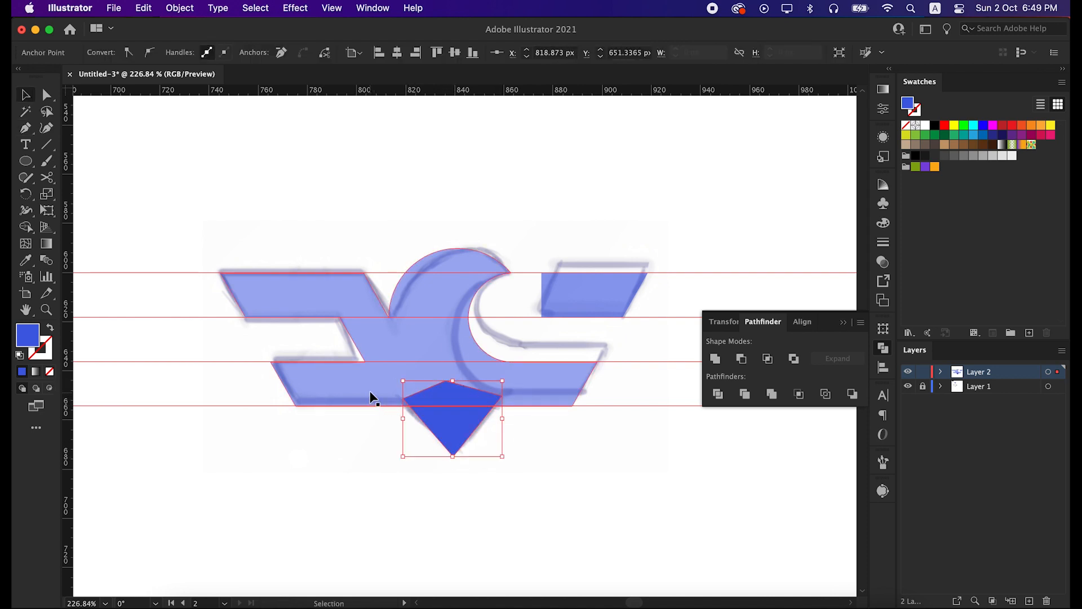
left_click(716, 358)
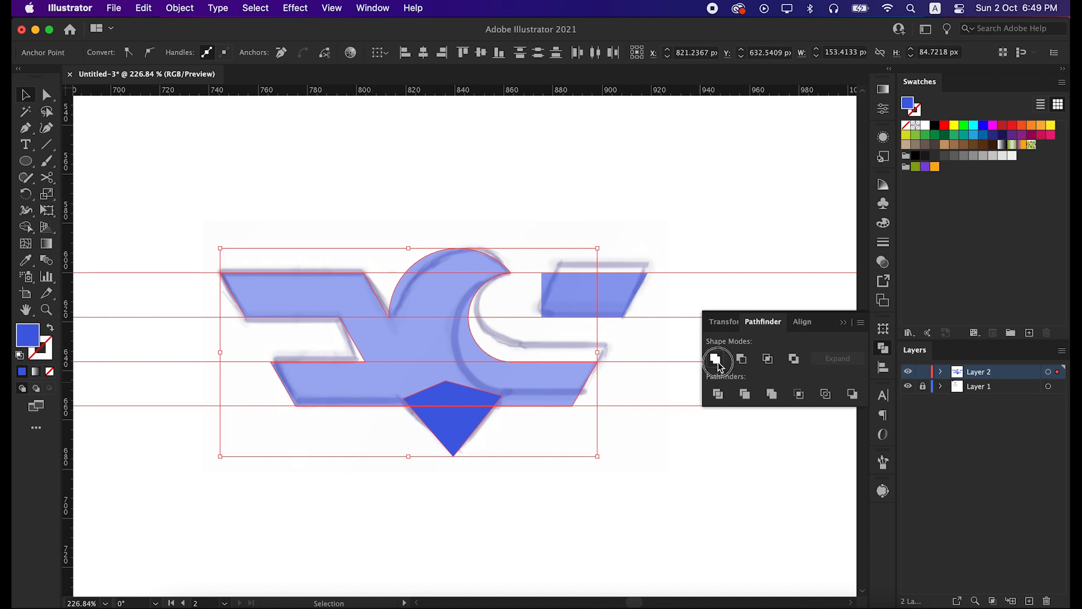
left_click(716, 358)
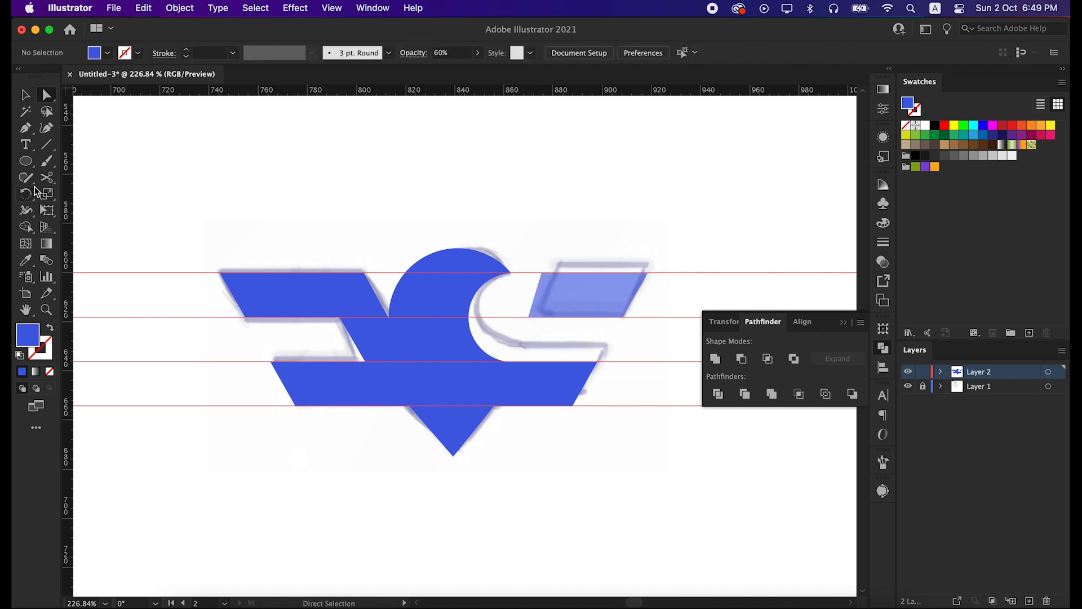
Set the upper-right wing parallelogram to 100% opacity so the whole logo reads solid blue
left_click(26, 145)
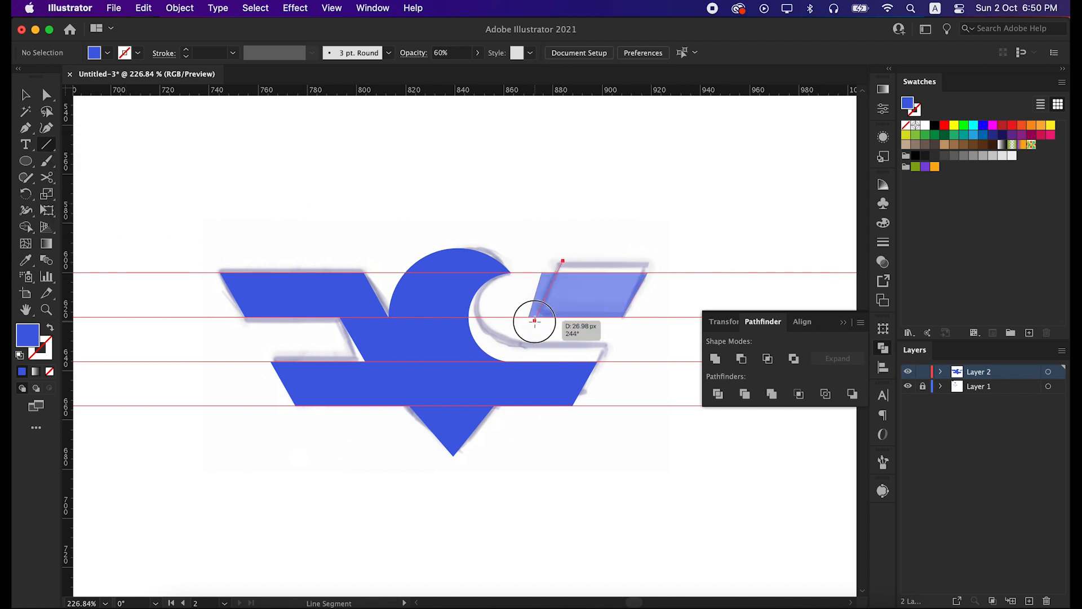
left_click(590, 296)
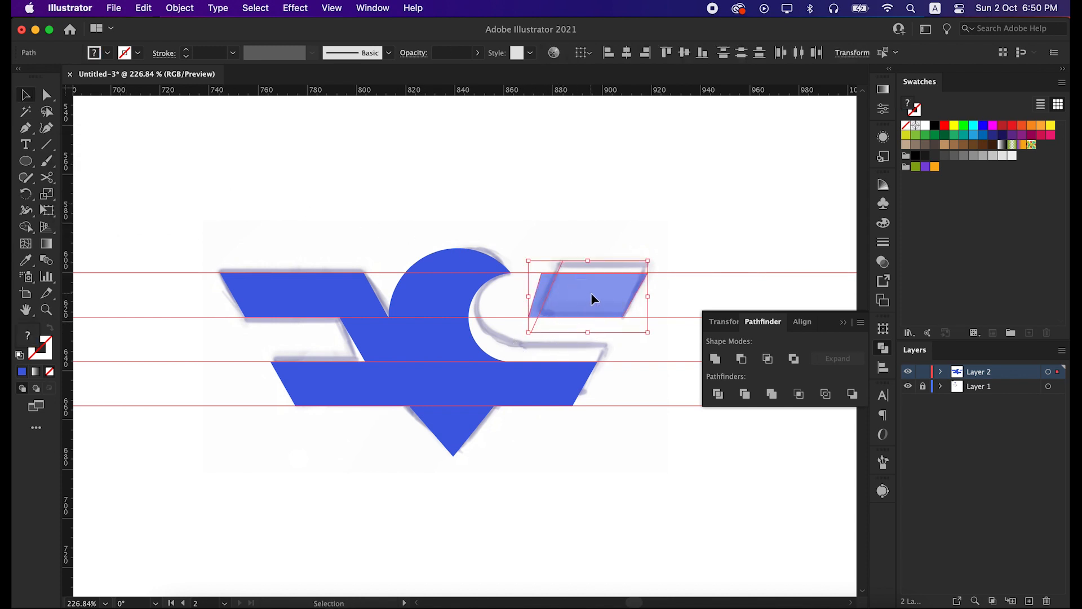
left_click(26, 228)
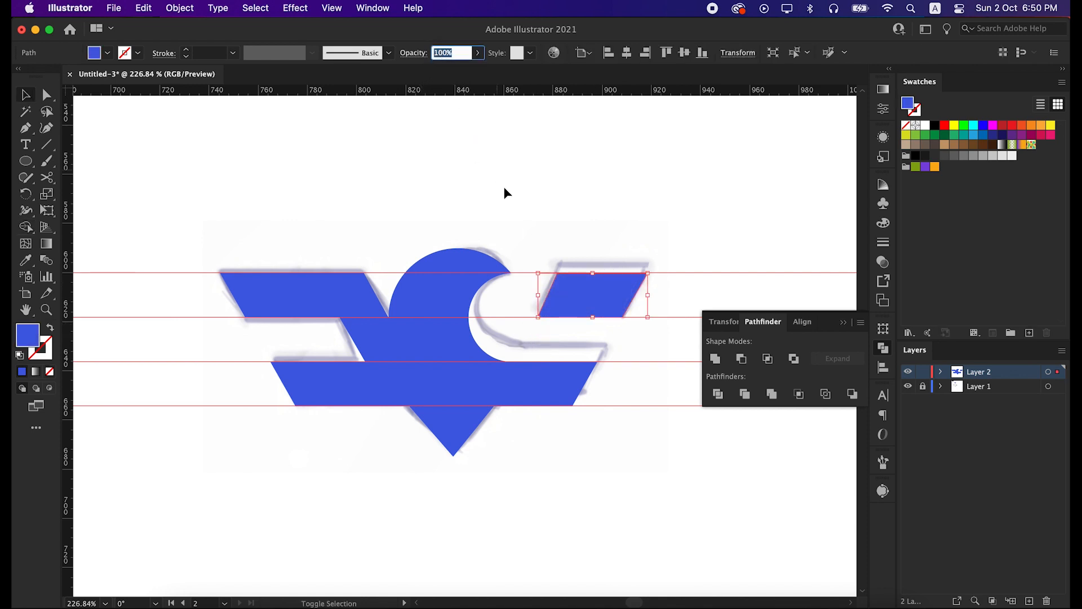
left_click(511, 204)
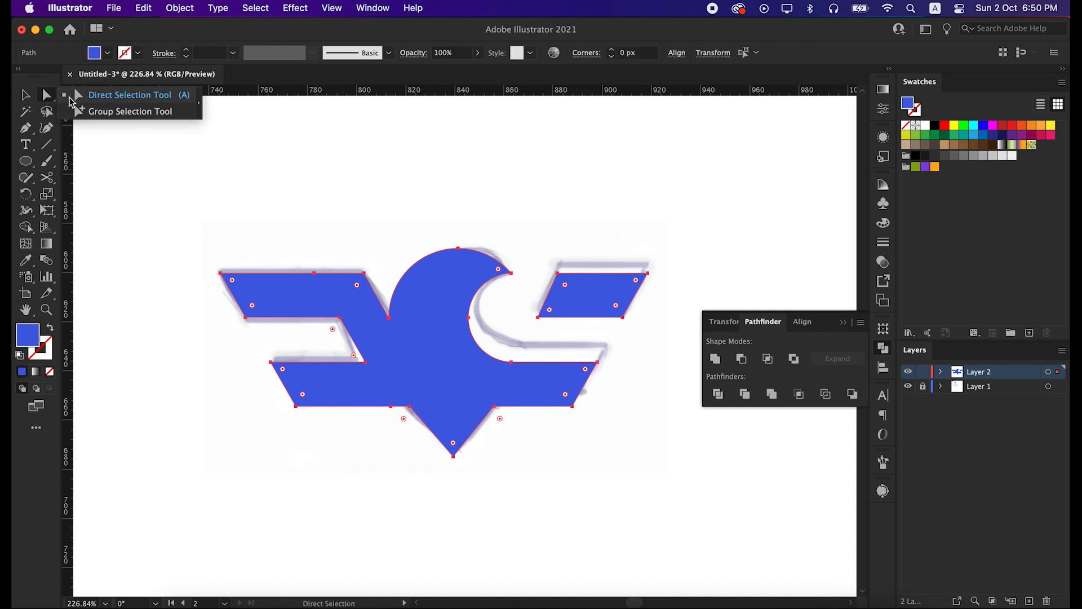
Round all the logo's sharp corners by dragging a live corner widget with the Direct Selection tool
left_click(130, 95)
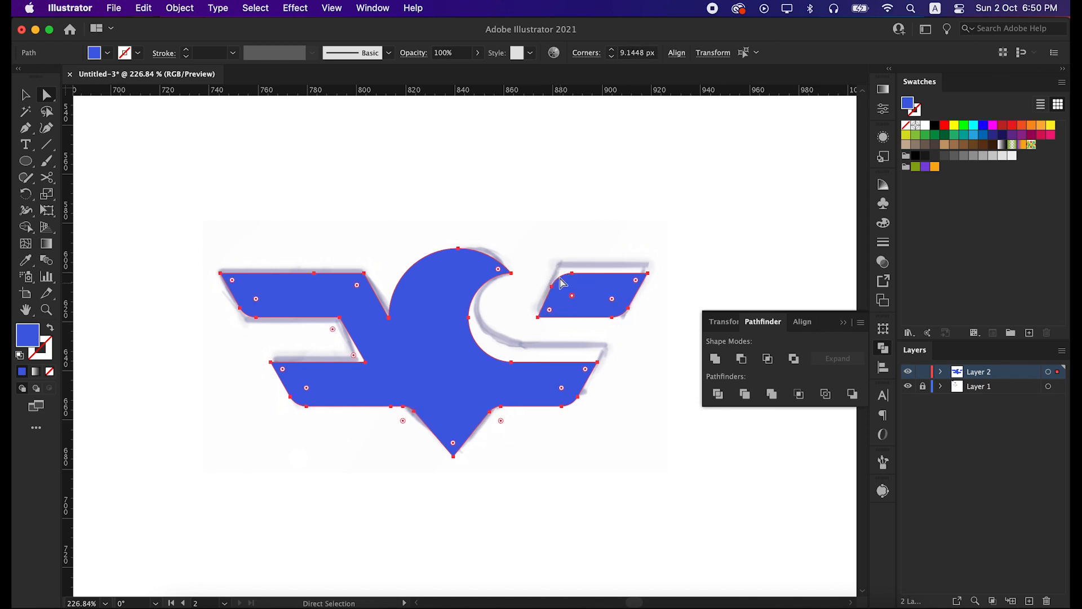
left_click(343, 327)
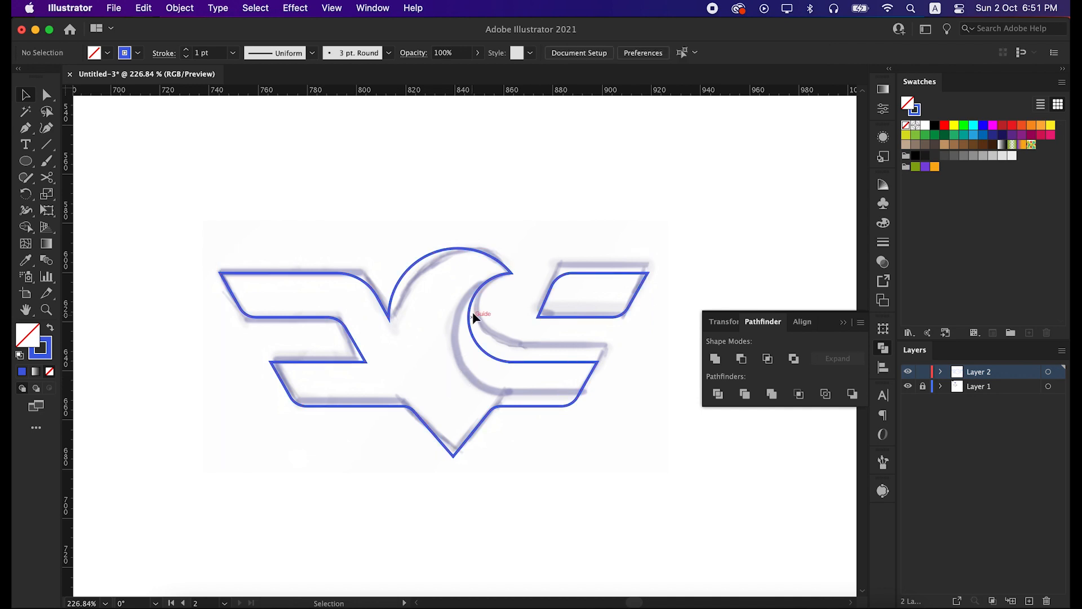
Give the logo a 7 pt stroke and expand fill and stroke into solid shapes via Object > Expand
left_click(26, 127)
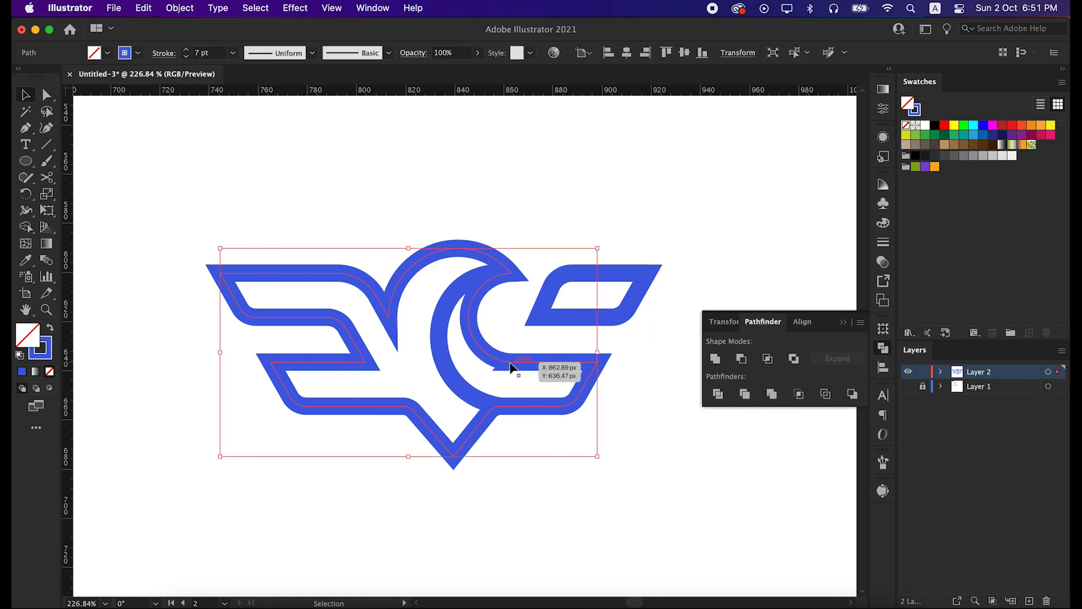
left_click(26, 127)
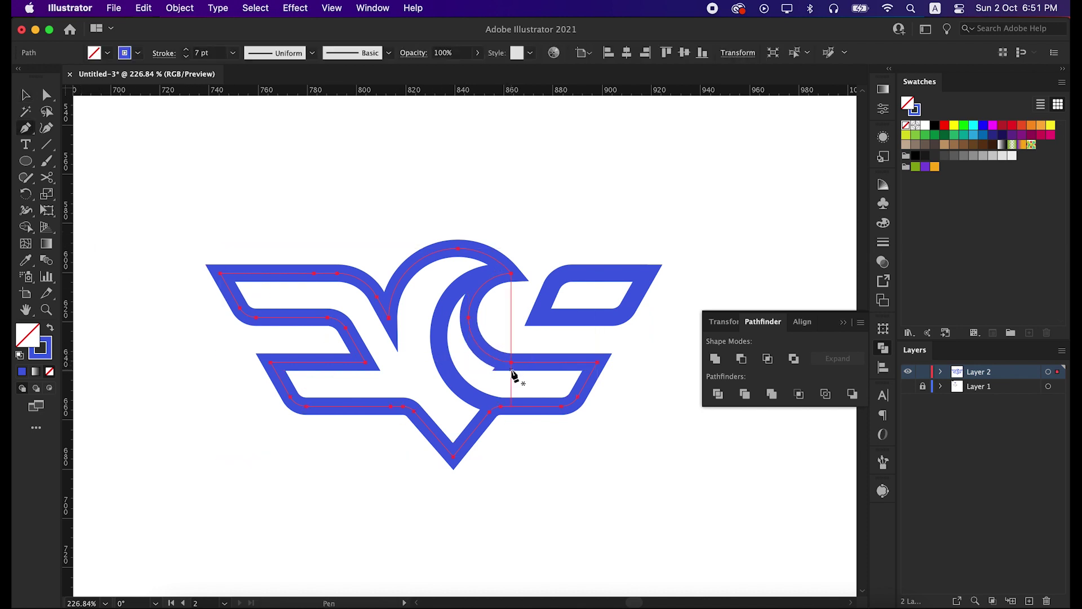
left_click(25, 94)
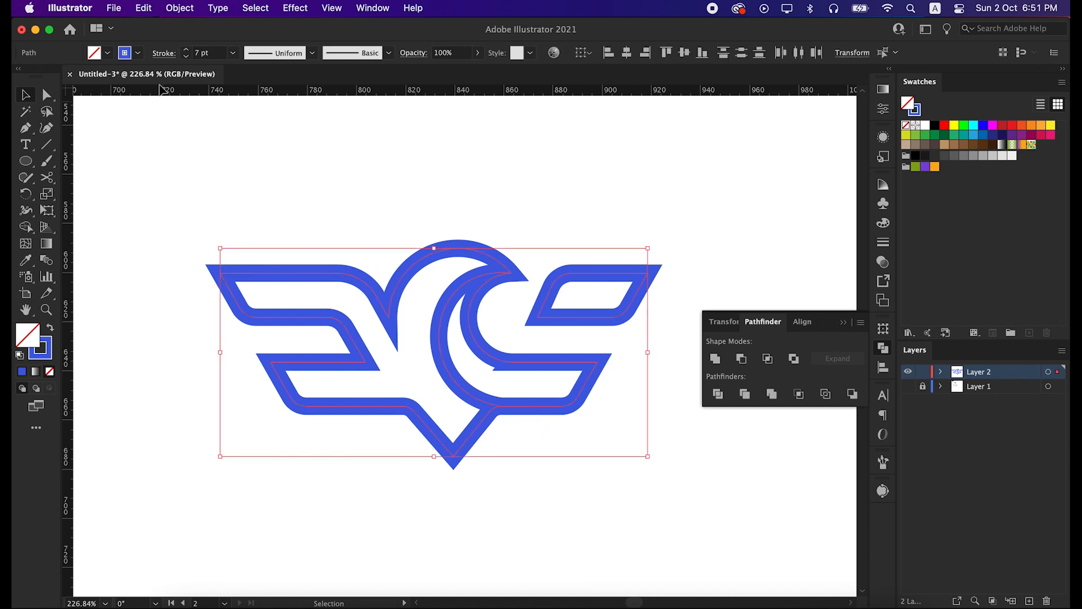
left_click(179, 8)
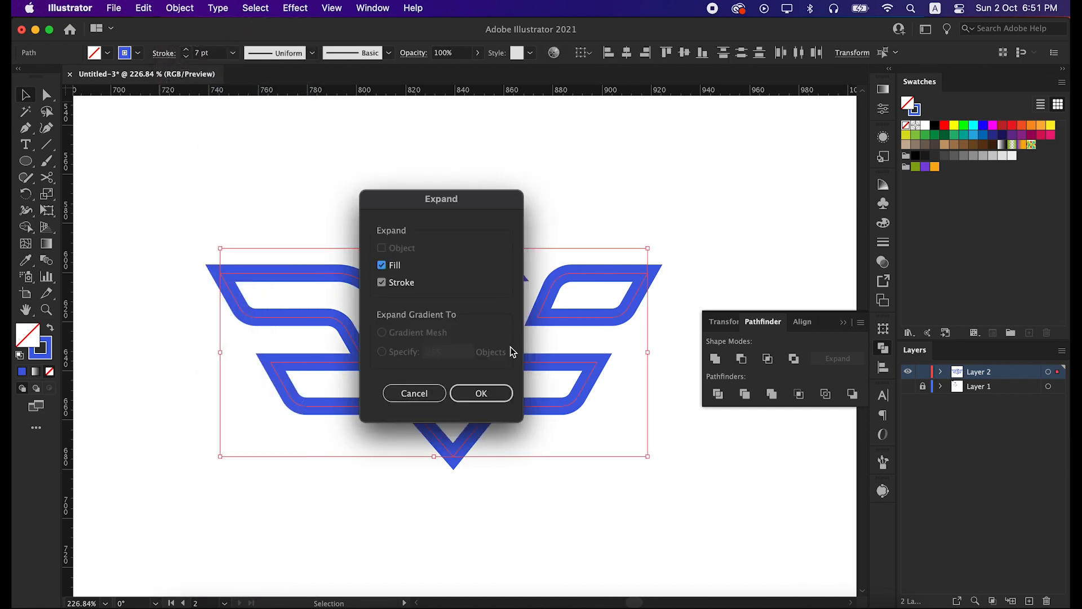
left_click(482, 393)
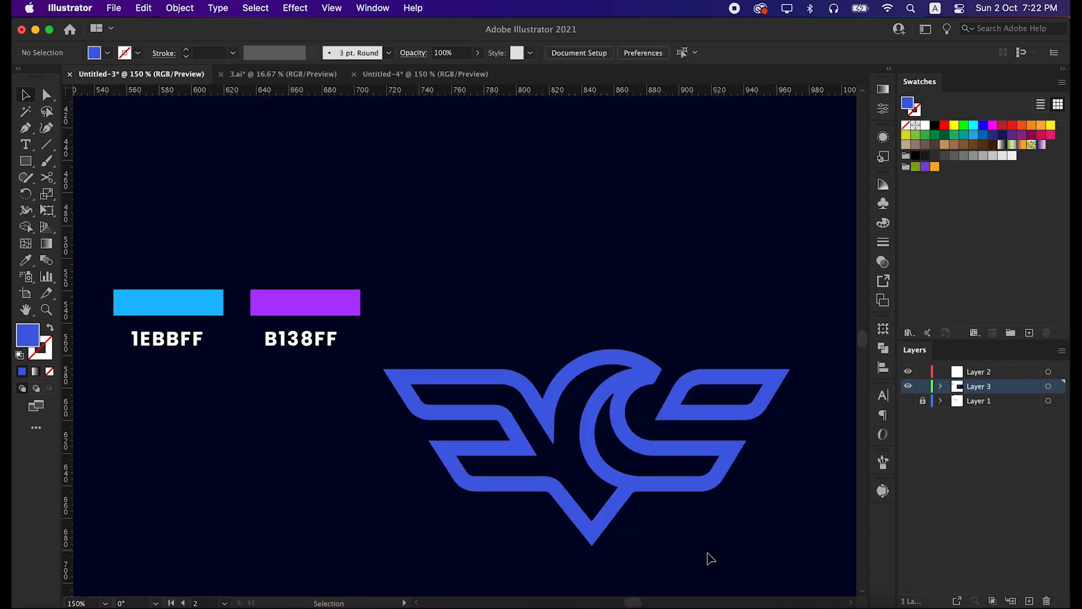
mouse_move(201, 413)
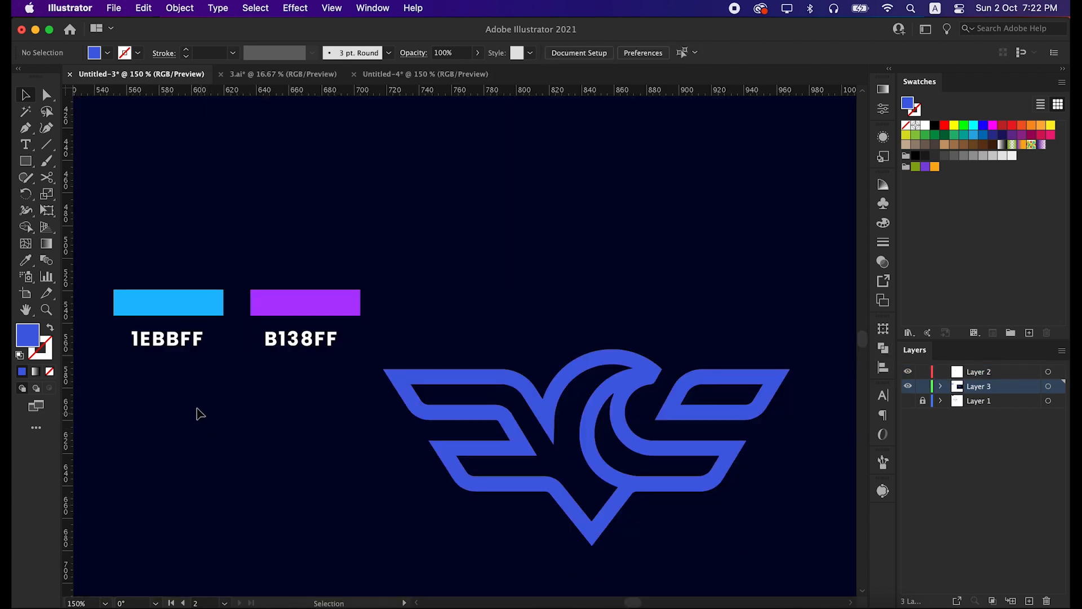
Draw a rectangle and give it a gradient whose stops sample the 1EBBFF and B138FF swatches
left_click(26, 160)
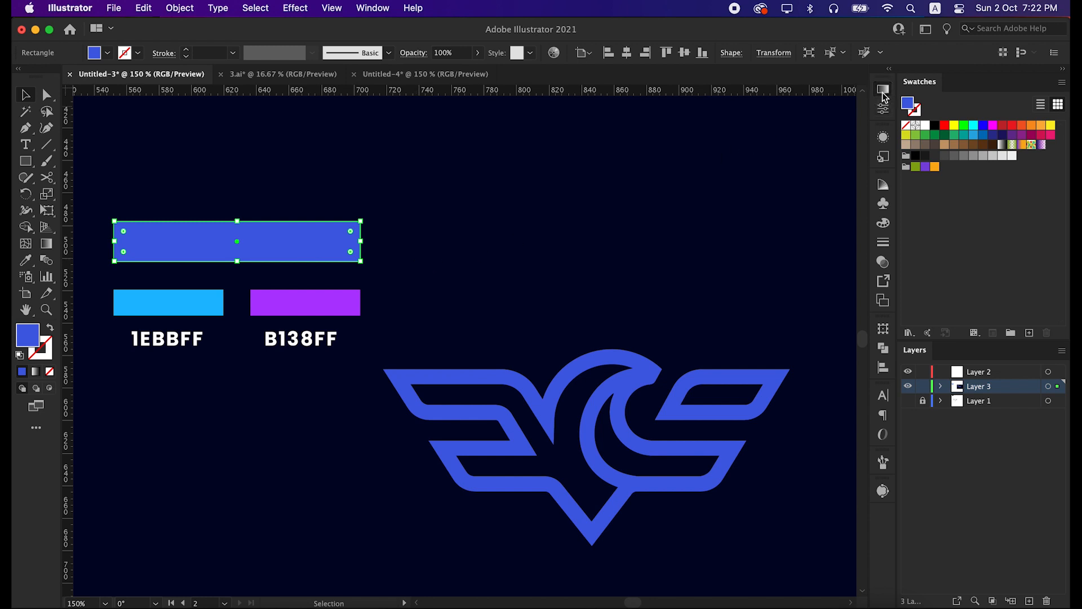
left_click(883, 88)
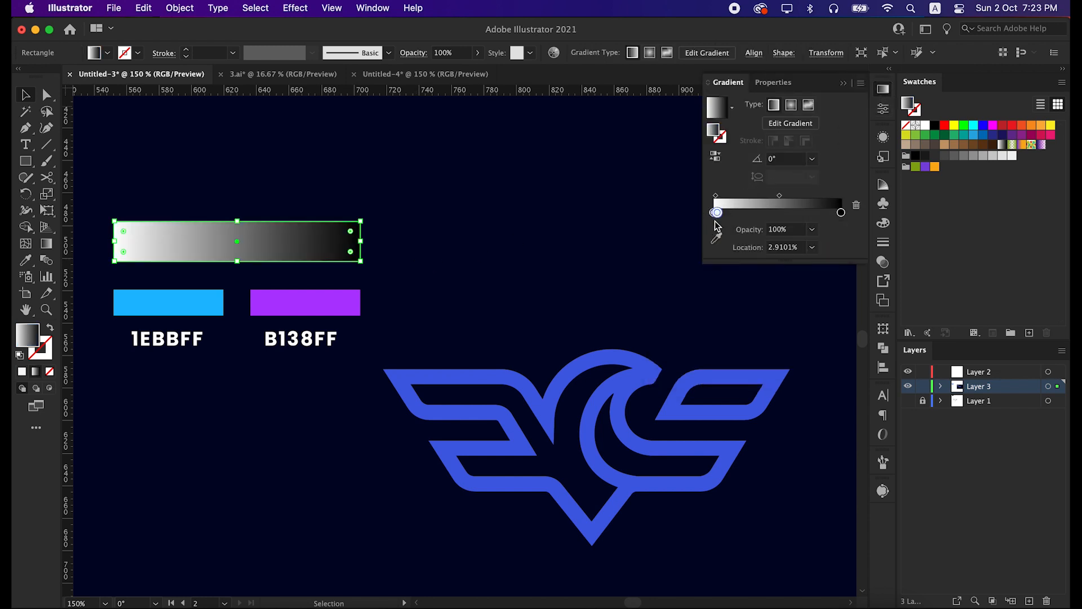
double_click(716, 214)
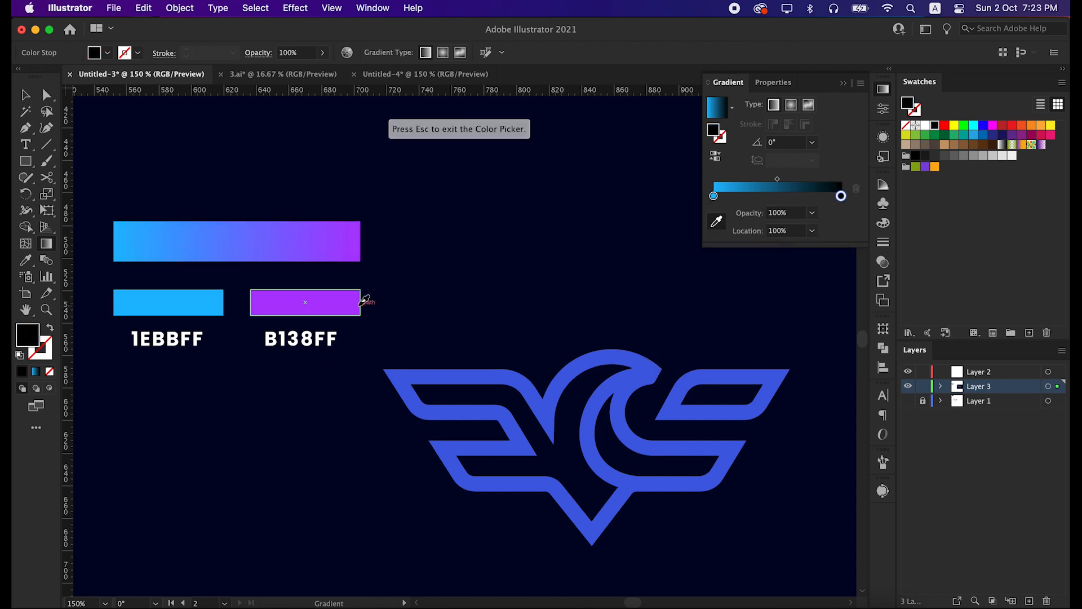
key("Escape")
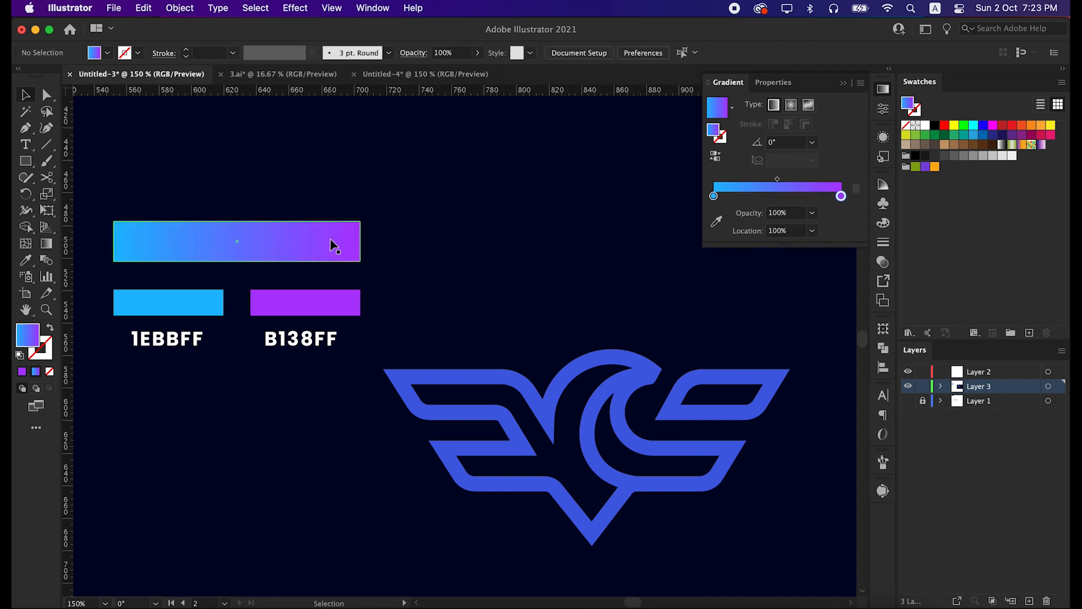
left_click(509, 318)
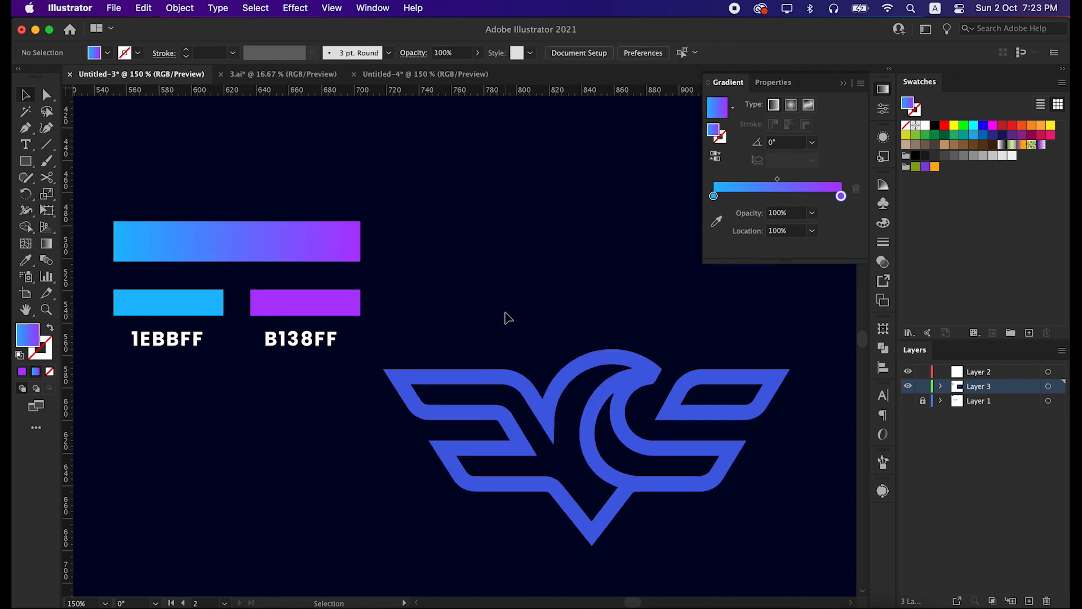
Eyedrop the blue-to-purple gradient from the bar onto the logo and delete the swatch bars
left_click(587, 449)
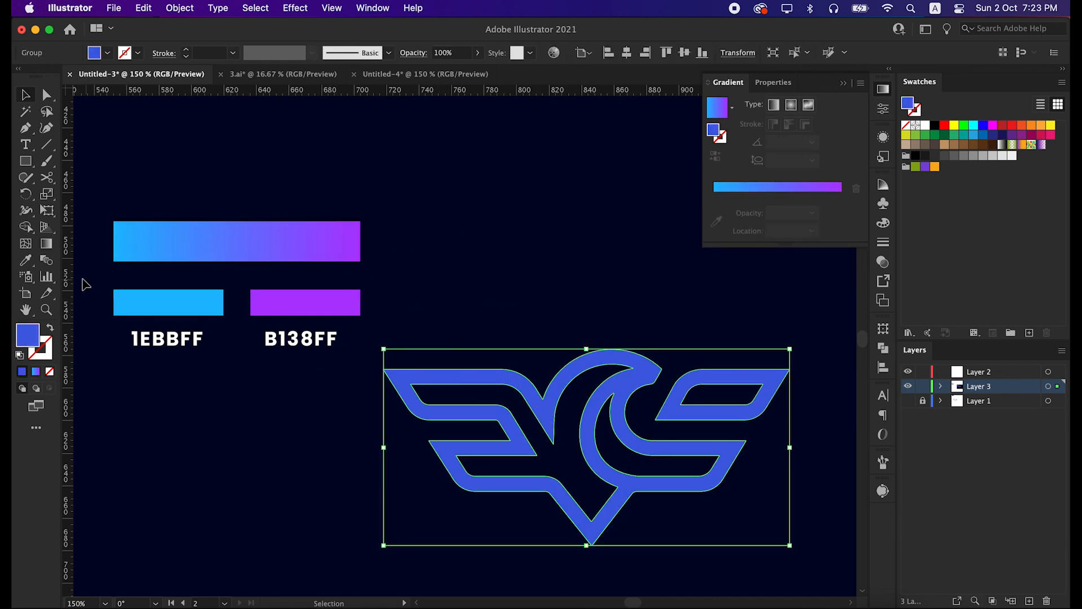
mouse_move(26, 260)
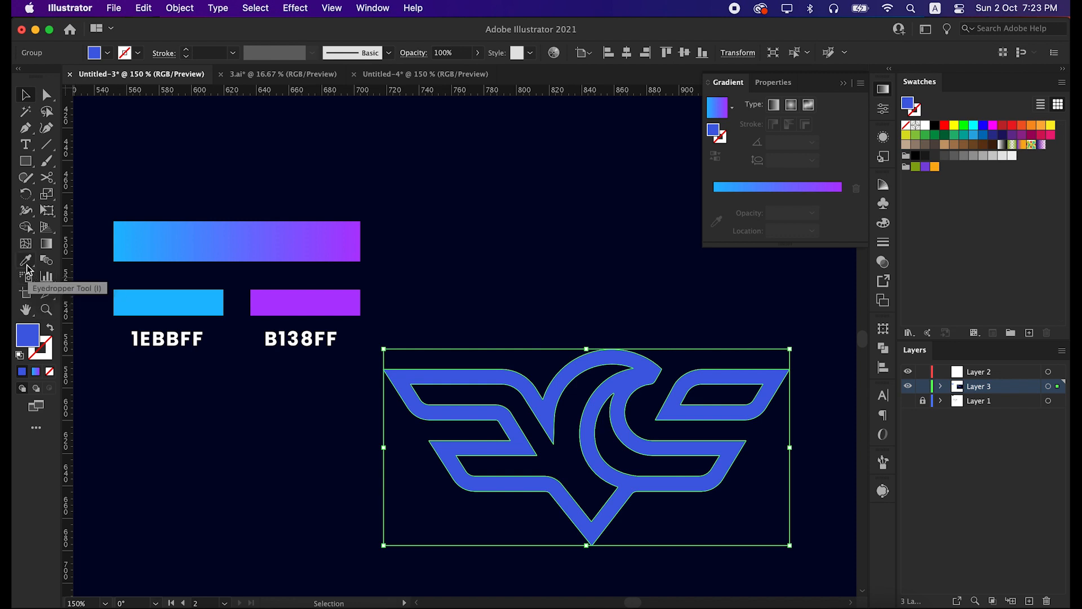
left_click(26, 260)
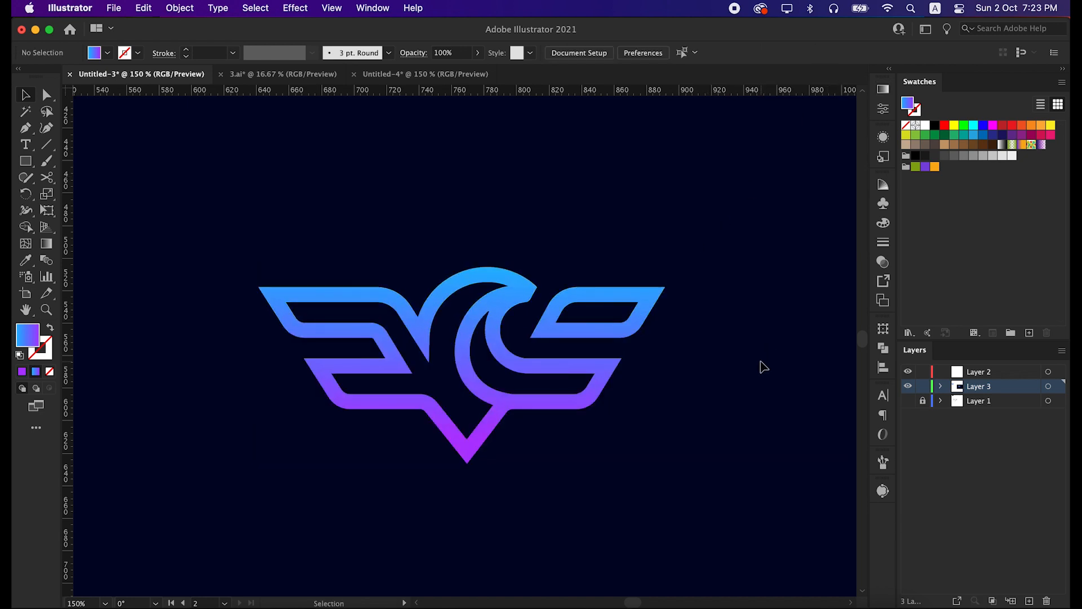
mouse_move(759, 377)
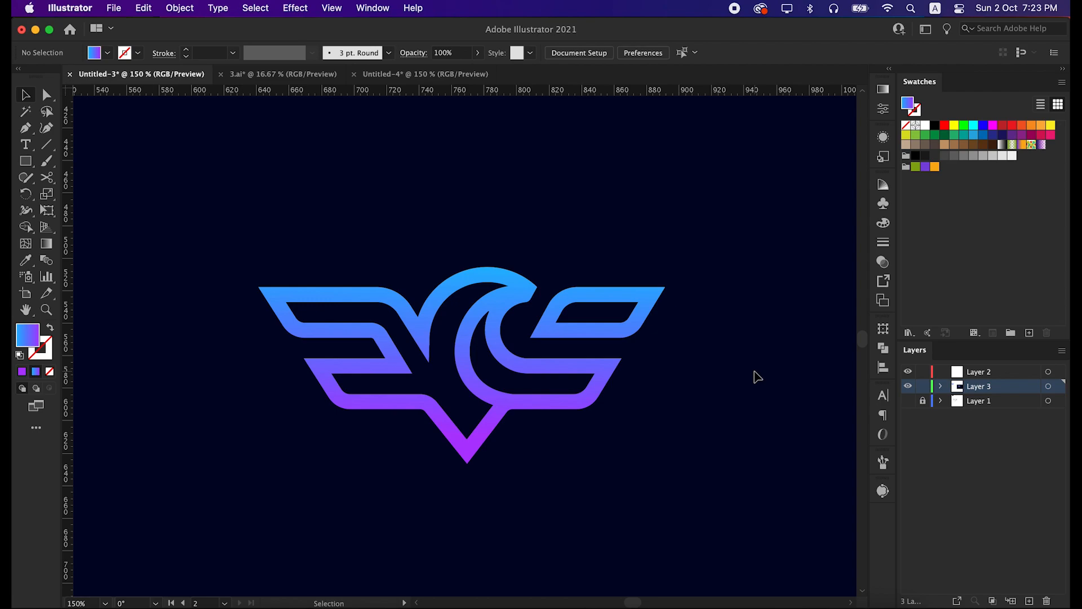